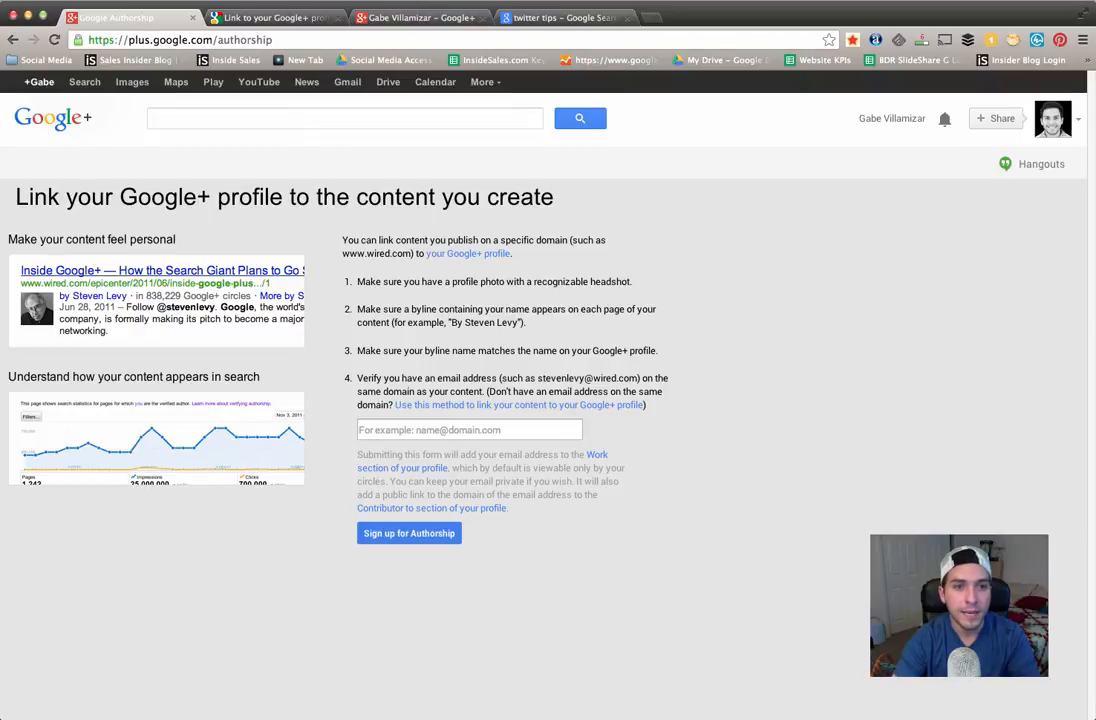
mouse_move(988, 416)
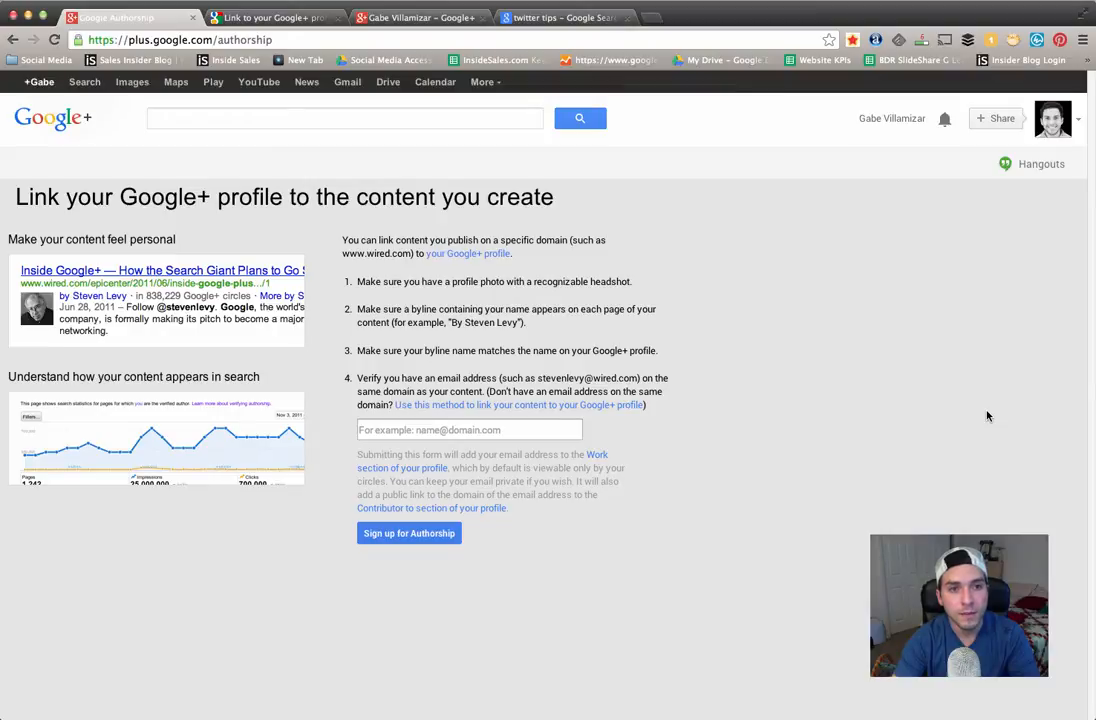
mouse_move(876, 390)
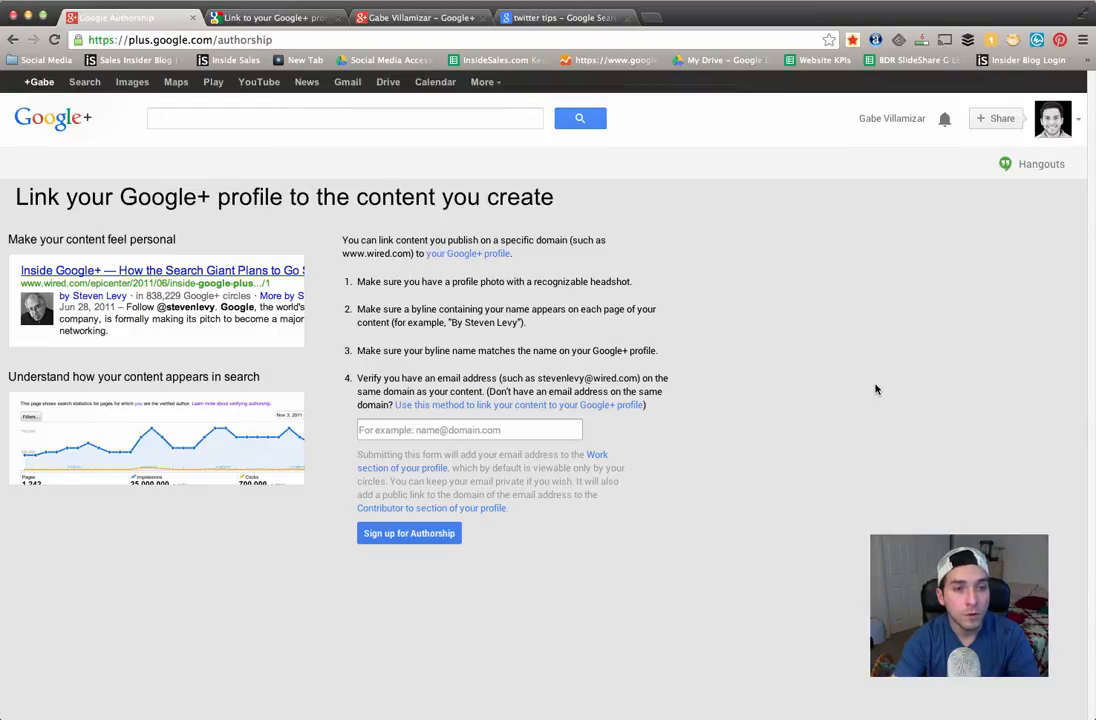
Step: Browse the 'twitter tips' results, such as Mashable and Social Triggers, showing author photos
left_click(575, 18)
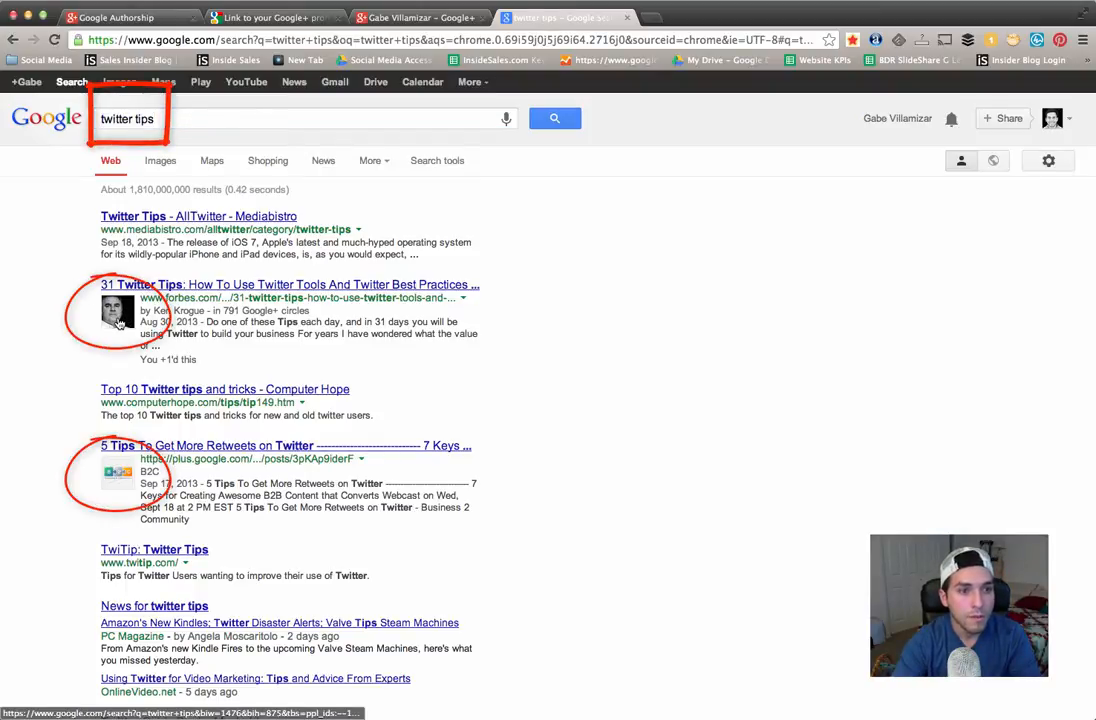
scroll("down", 3)
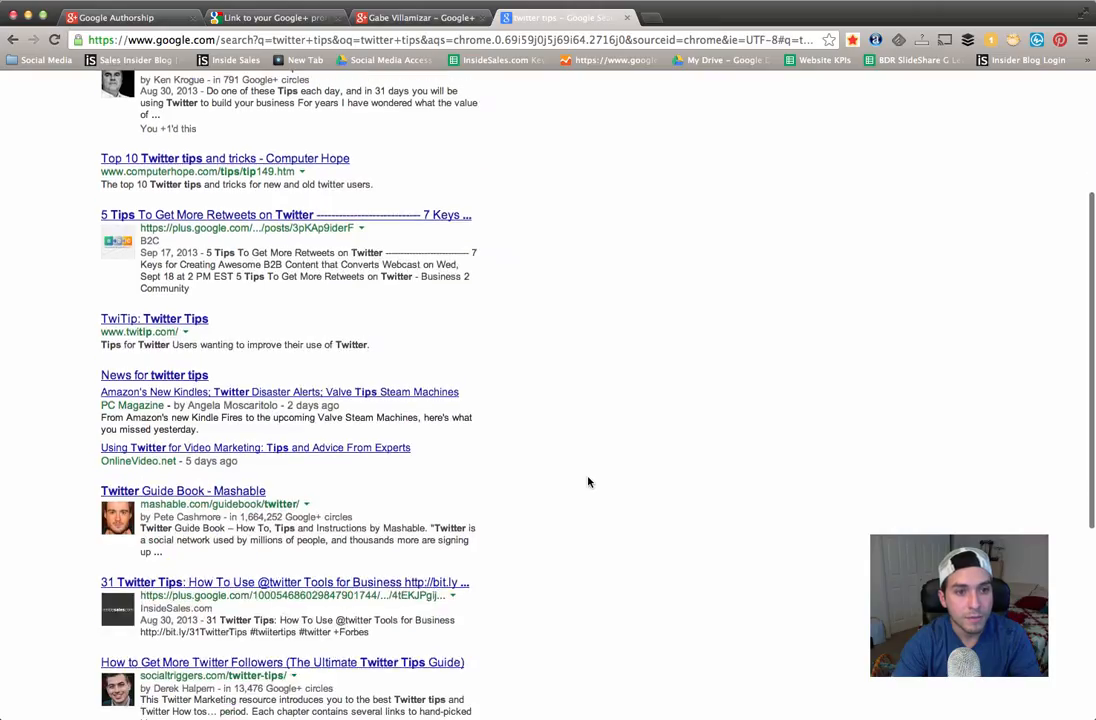
scroll("down", 3)
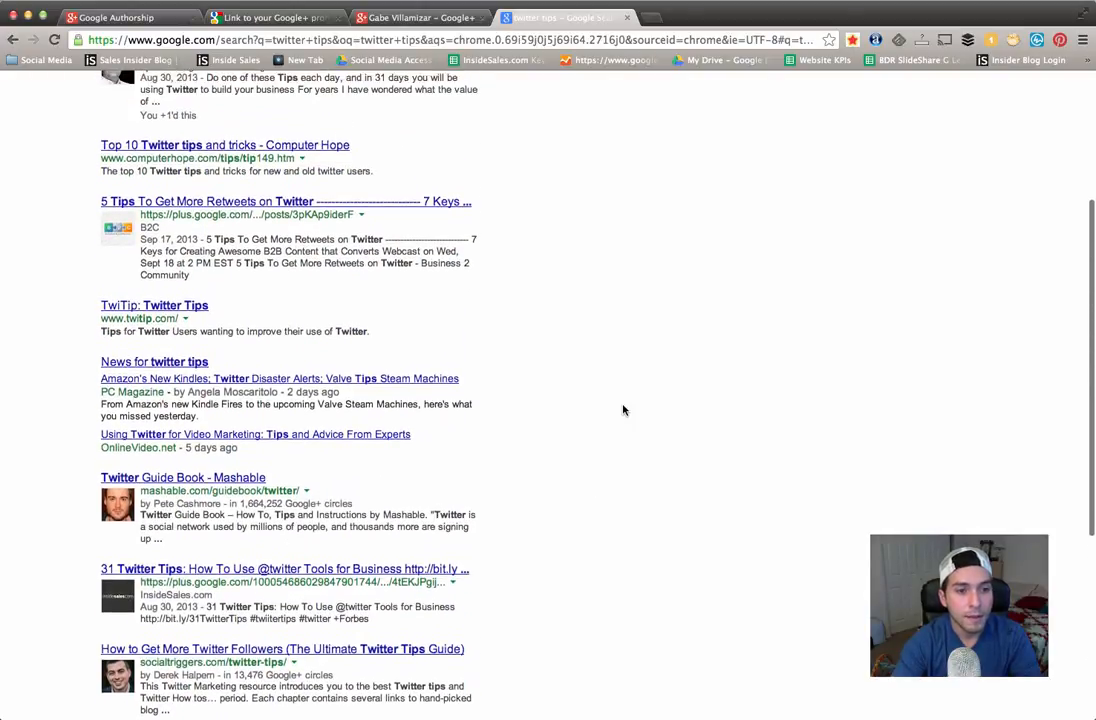
scroll("up", 3)
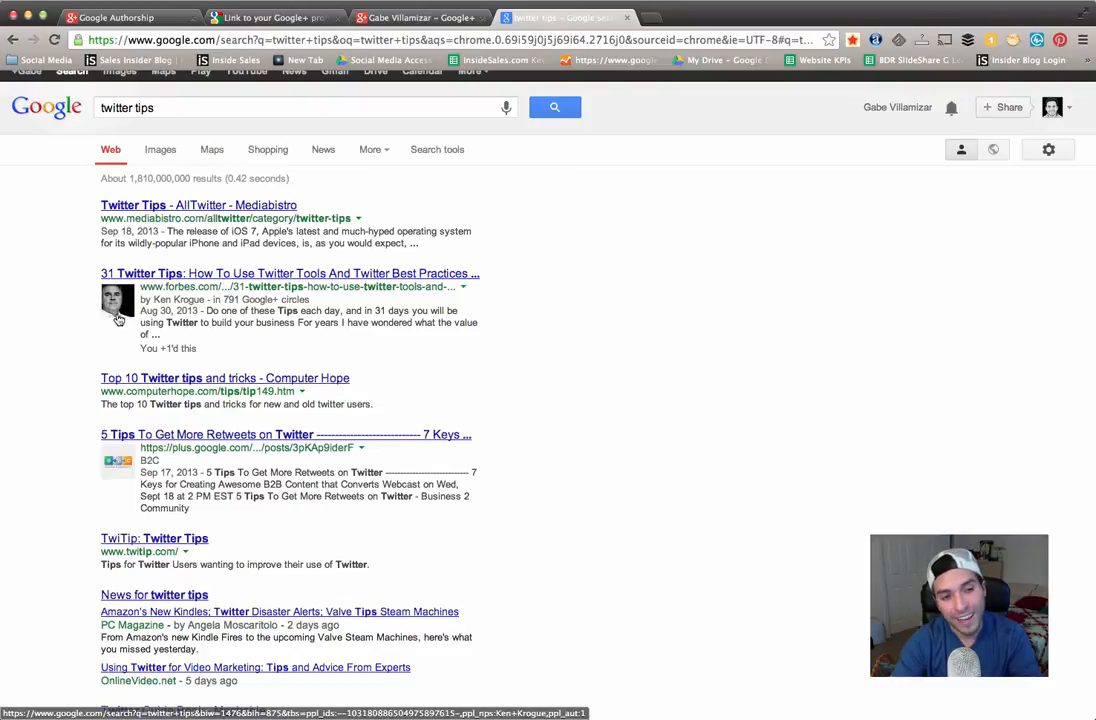
mouse_move(158, 386)
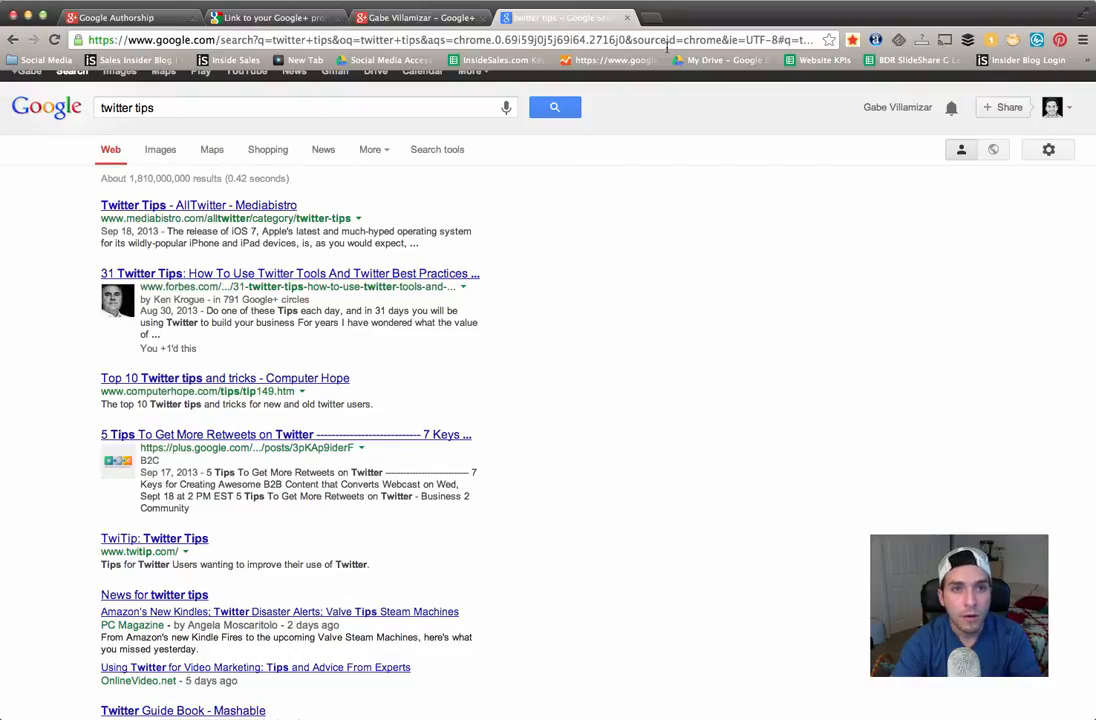
Step: Return to the Google Authorship page at plus.google.com/authorship
left_click(120, 16)
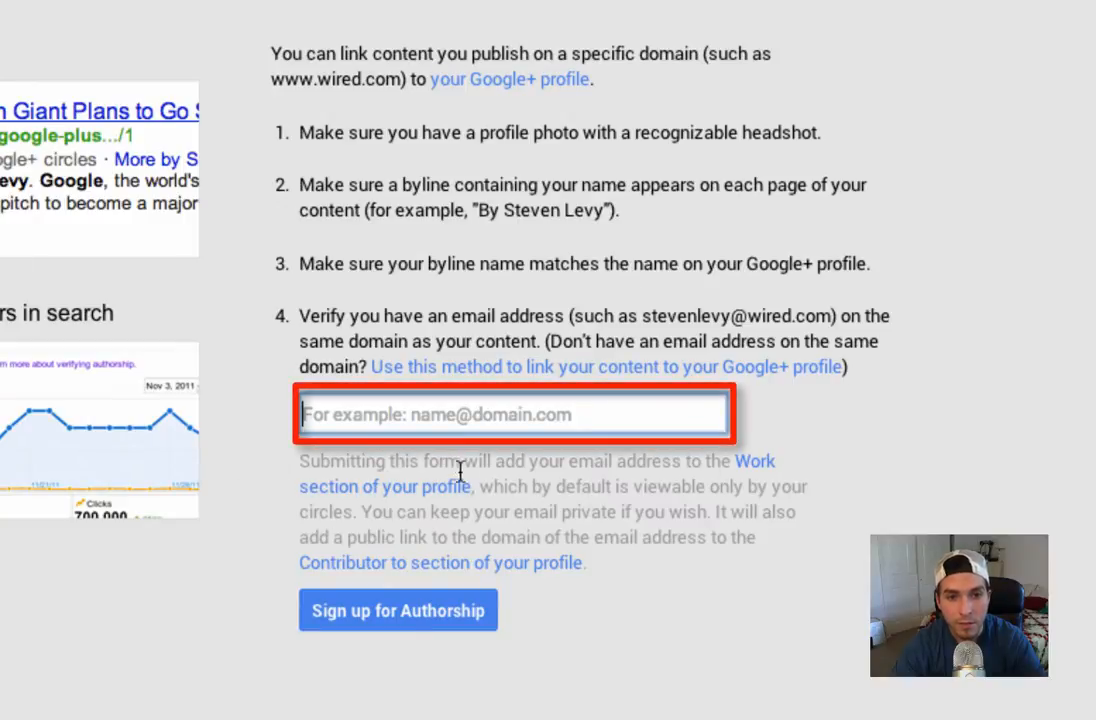
mouse_move(475, 415)
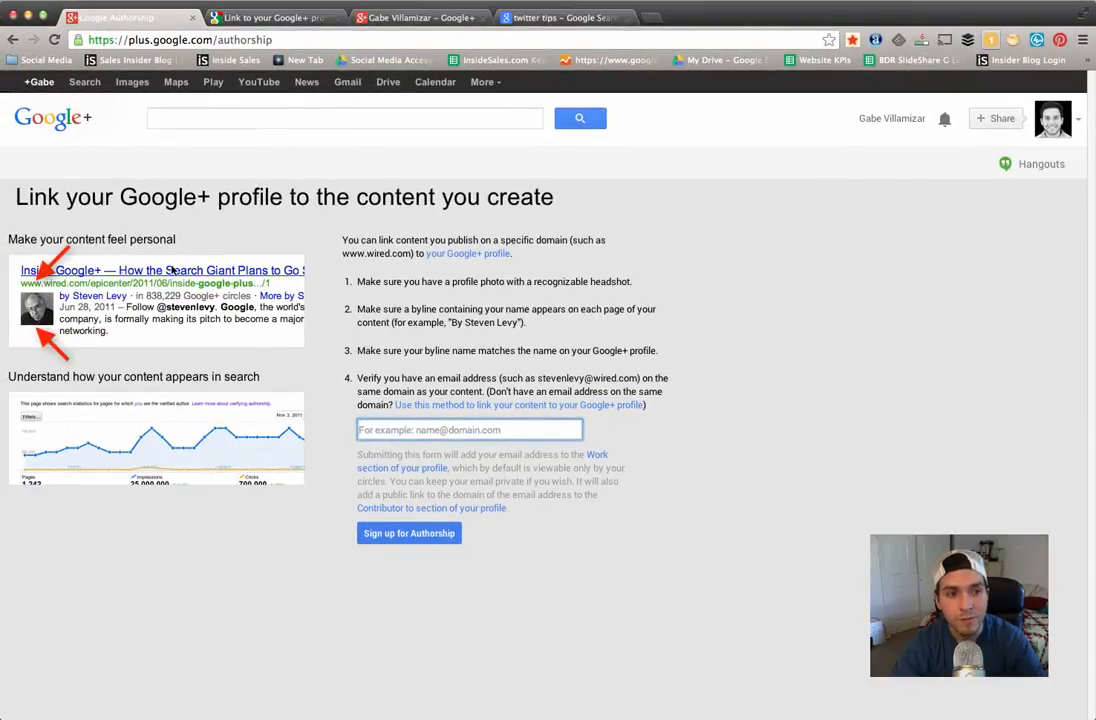
mouse_move(178, 343)
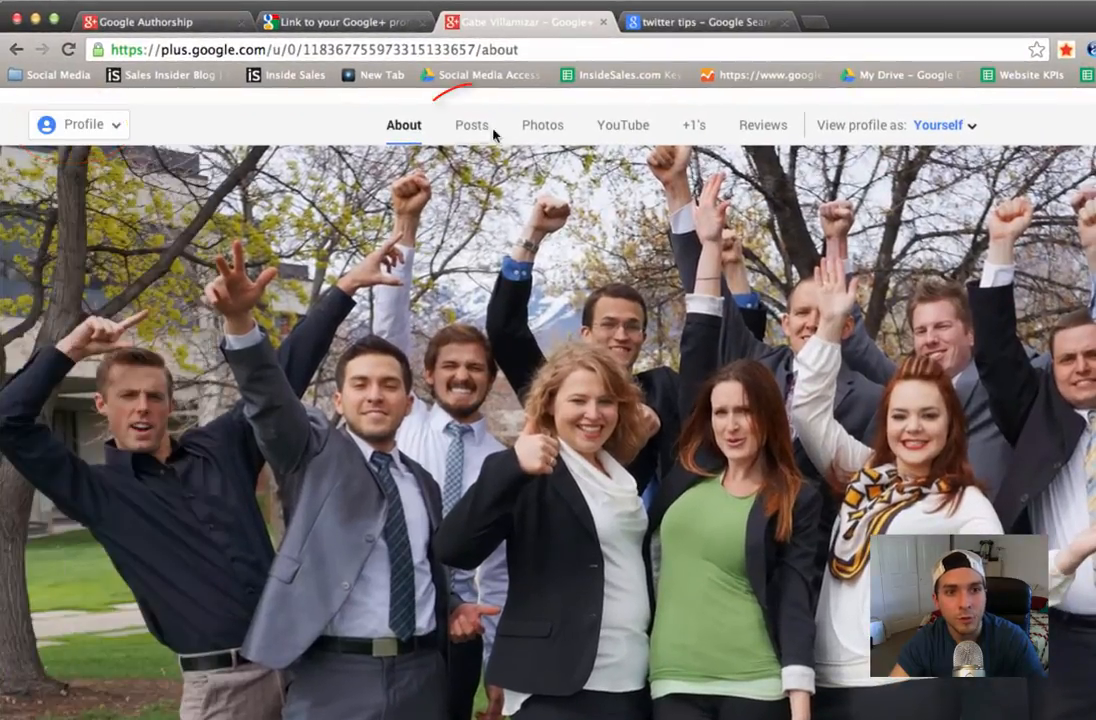
Step: Scroll the Google+ About page to the Links card and start editing it
scroll("down", 3)
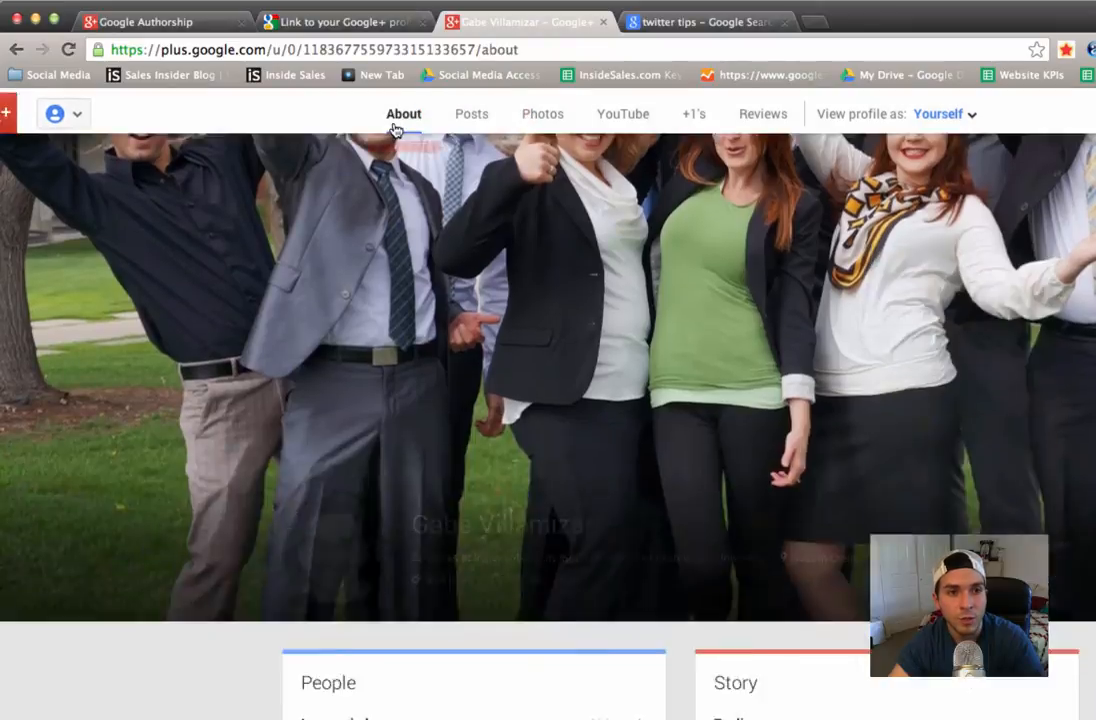
scroll("down", 3)
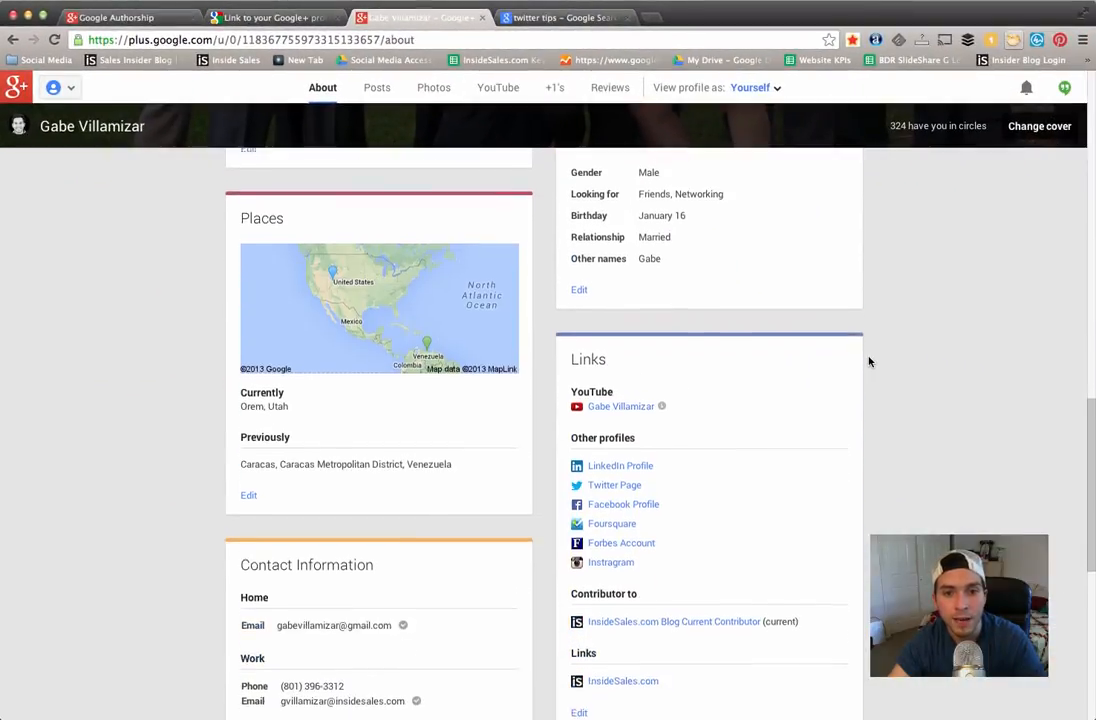
scroll("down", 3)
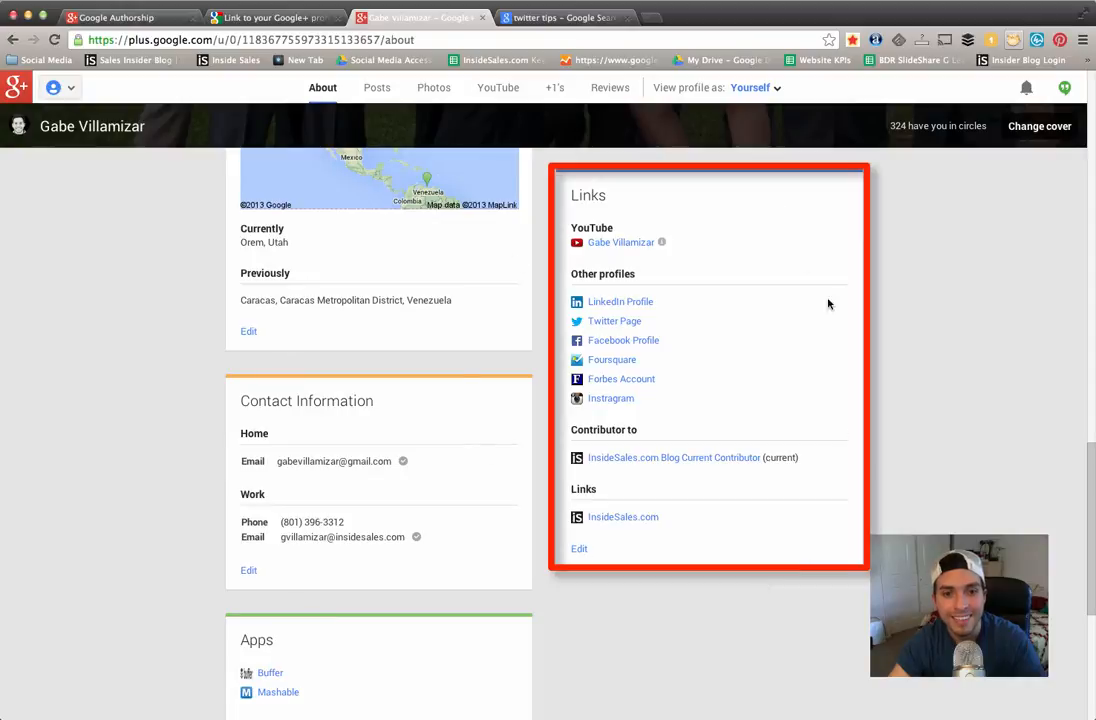
left_click(578, 548)
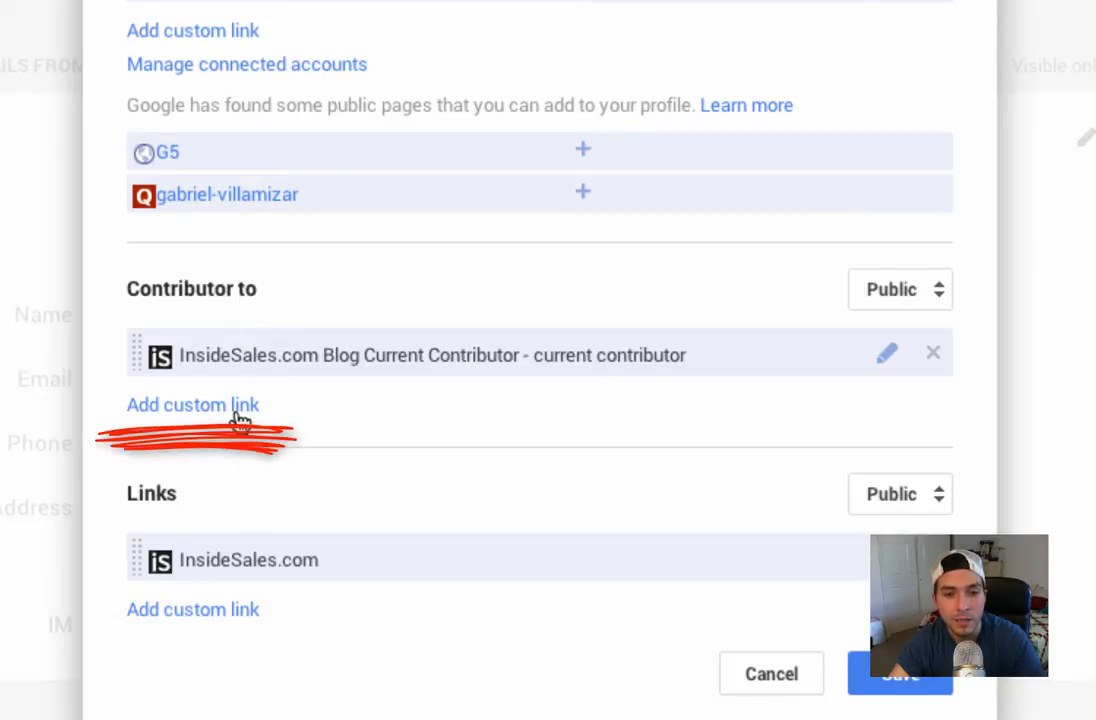
mouse_move(886, 364)
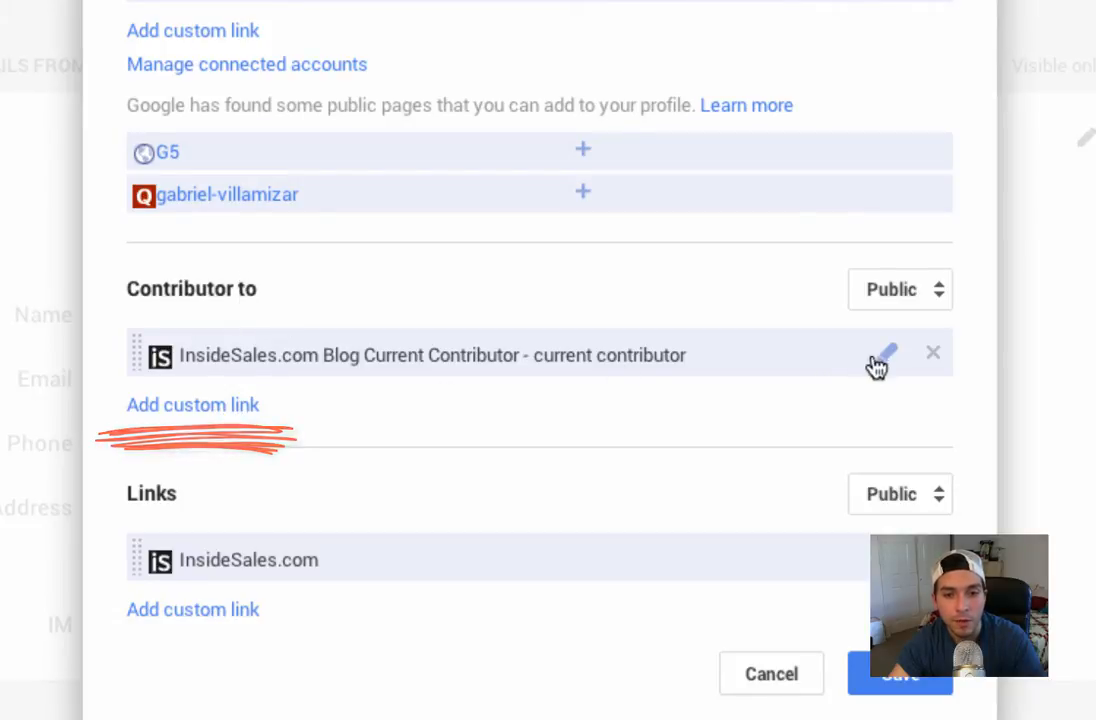
Step: Open the InsideSales.com Blog contributor entry and focus its title field
left_click(878, 360)
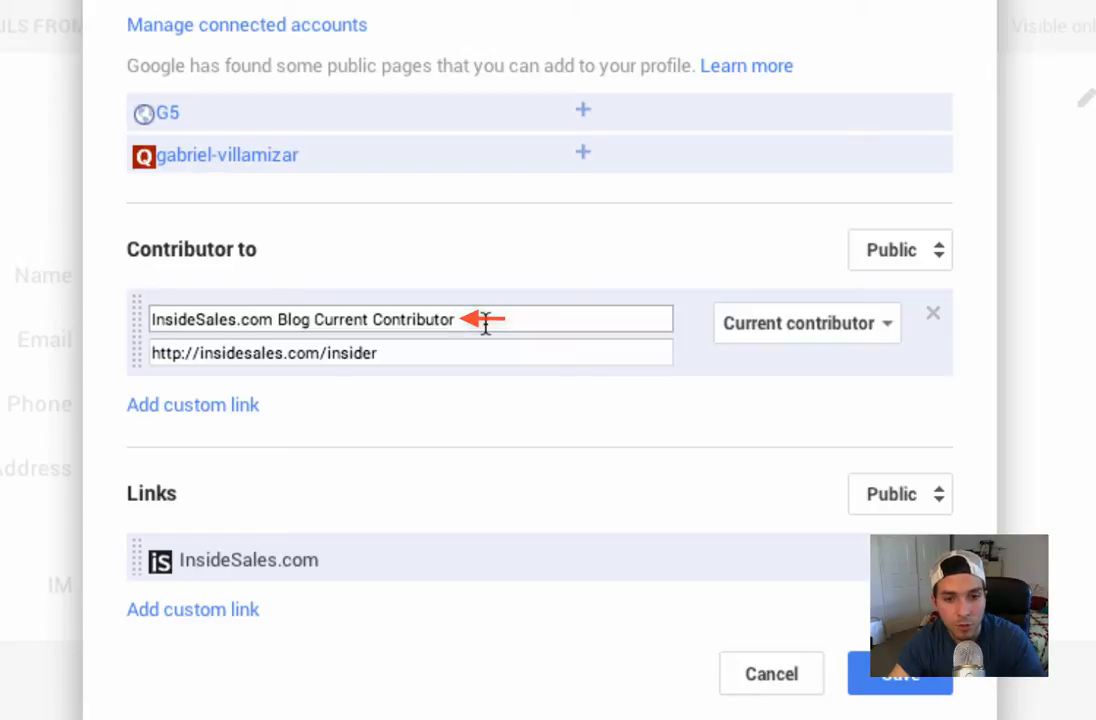
left_click(410, 352)
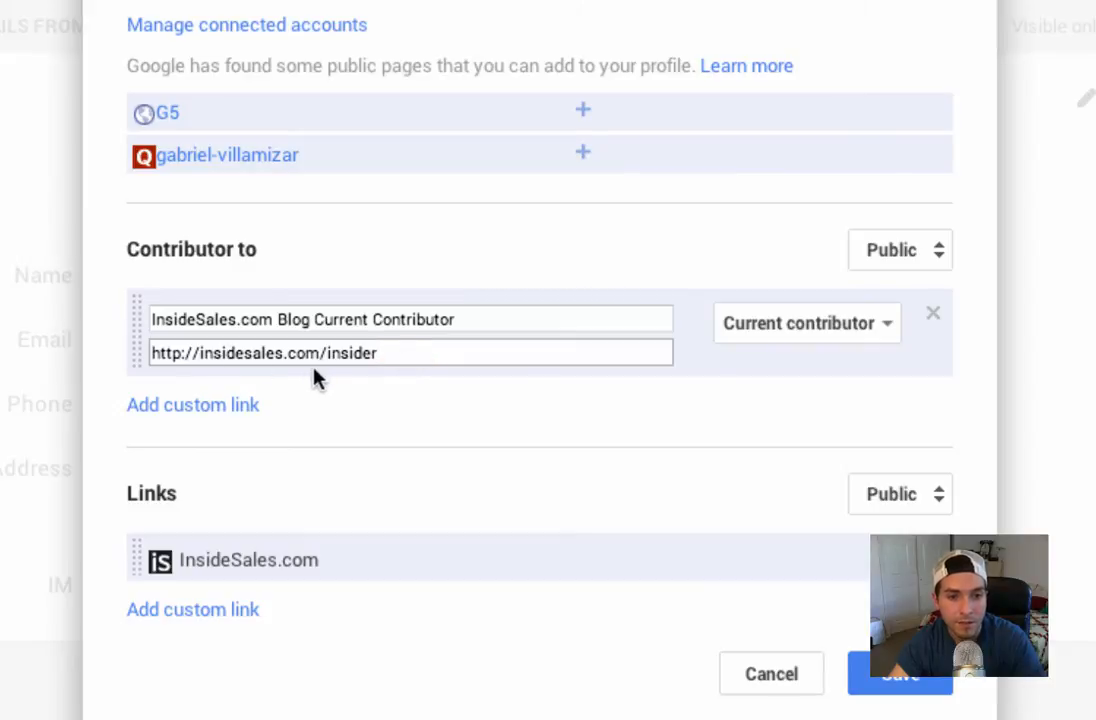
scroll("up", 3)
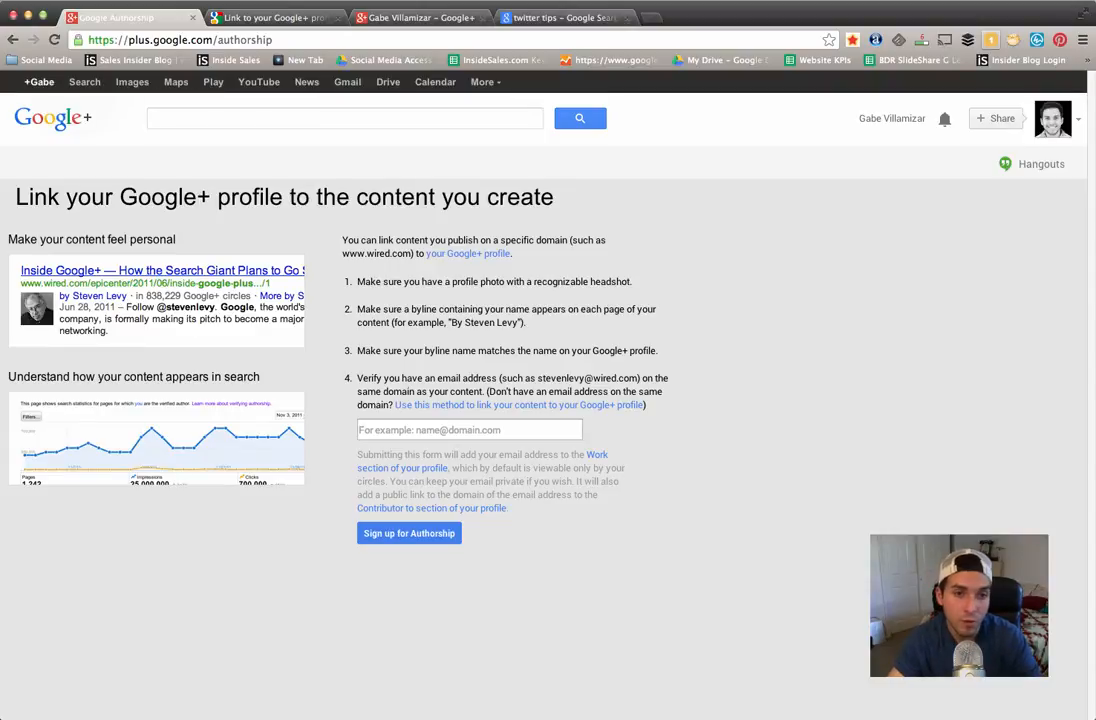
mouse_move(953, 506)
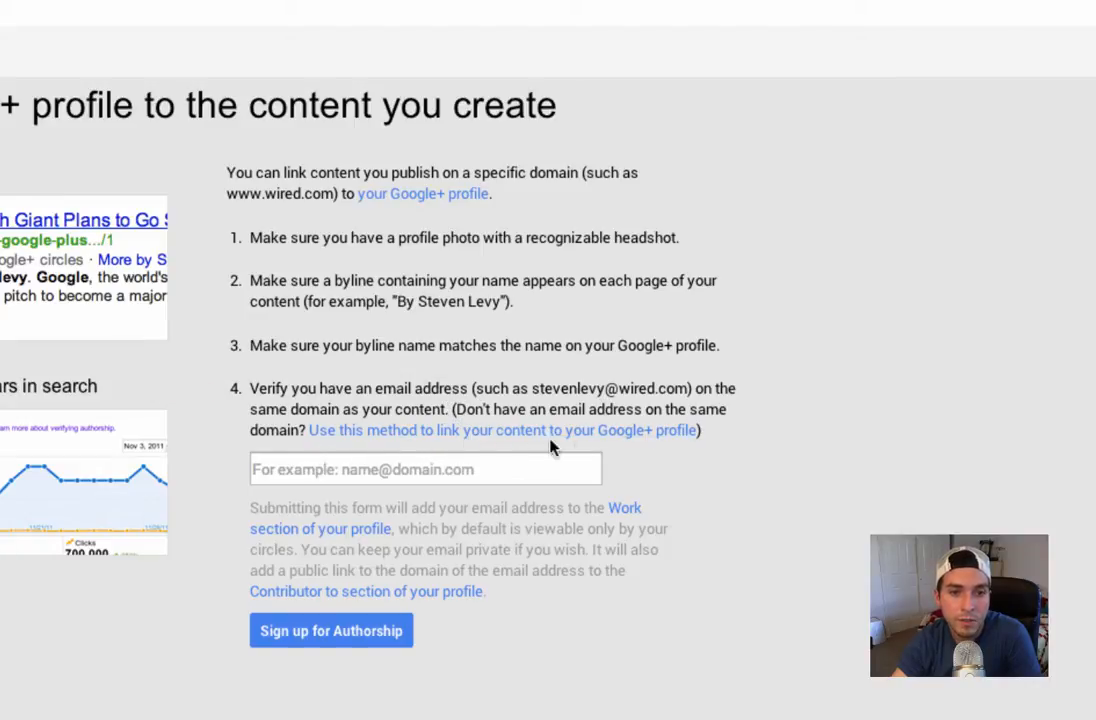
mouse_move(638, 440)
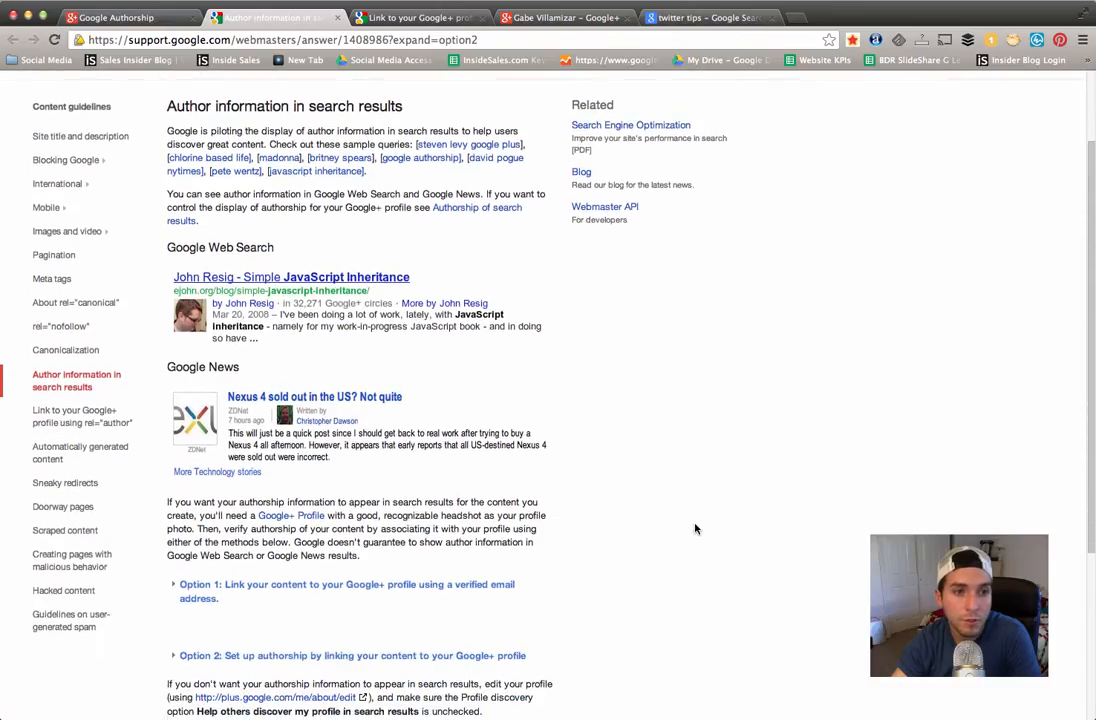
mouse_move(671, 529)
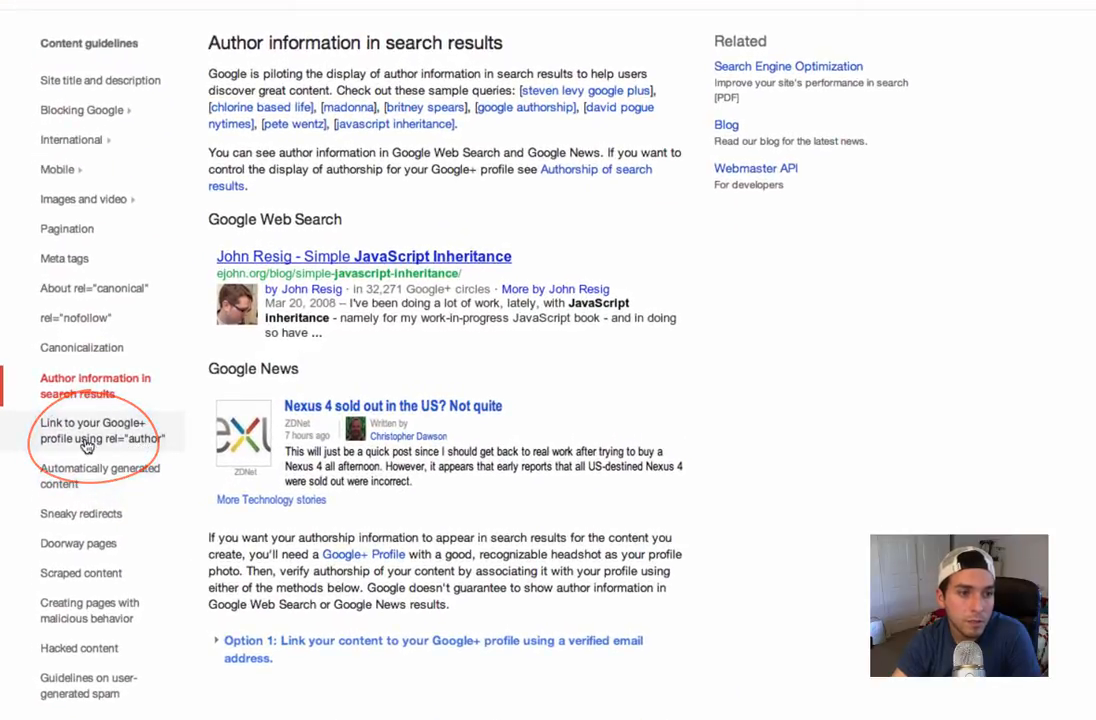
Step: Open the 'Link to your Google+ profile using rel="author"' help article
left_click(85, 424)
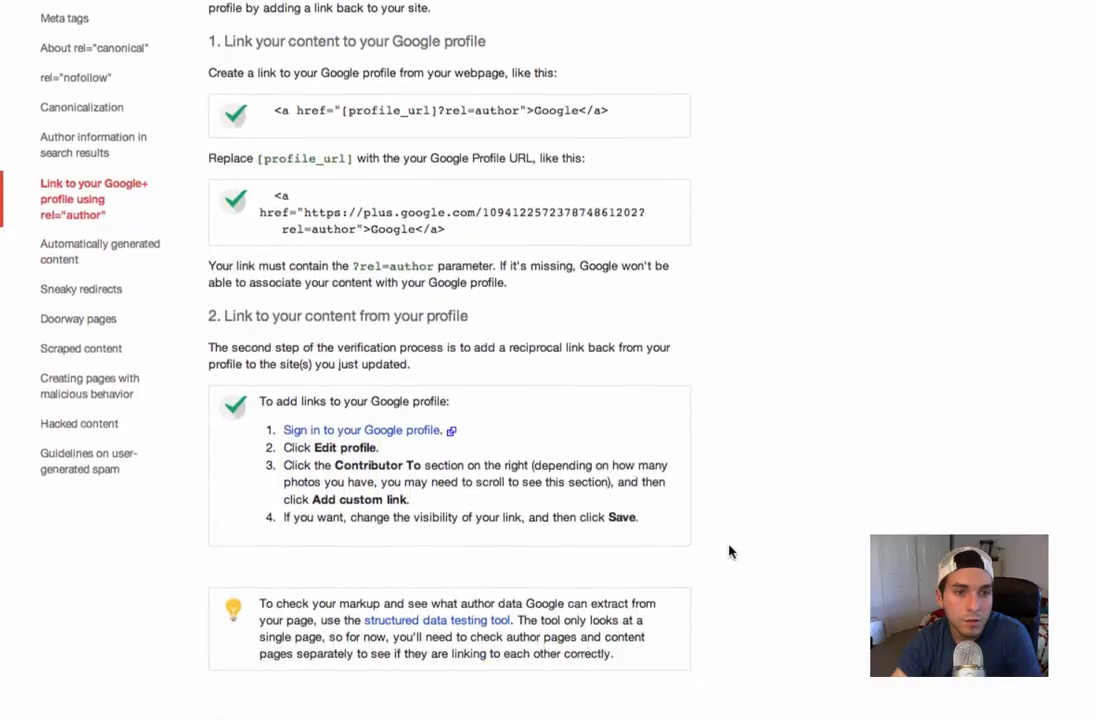
scroll("up", 3)
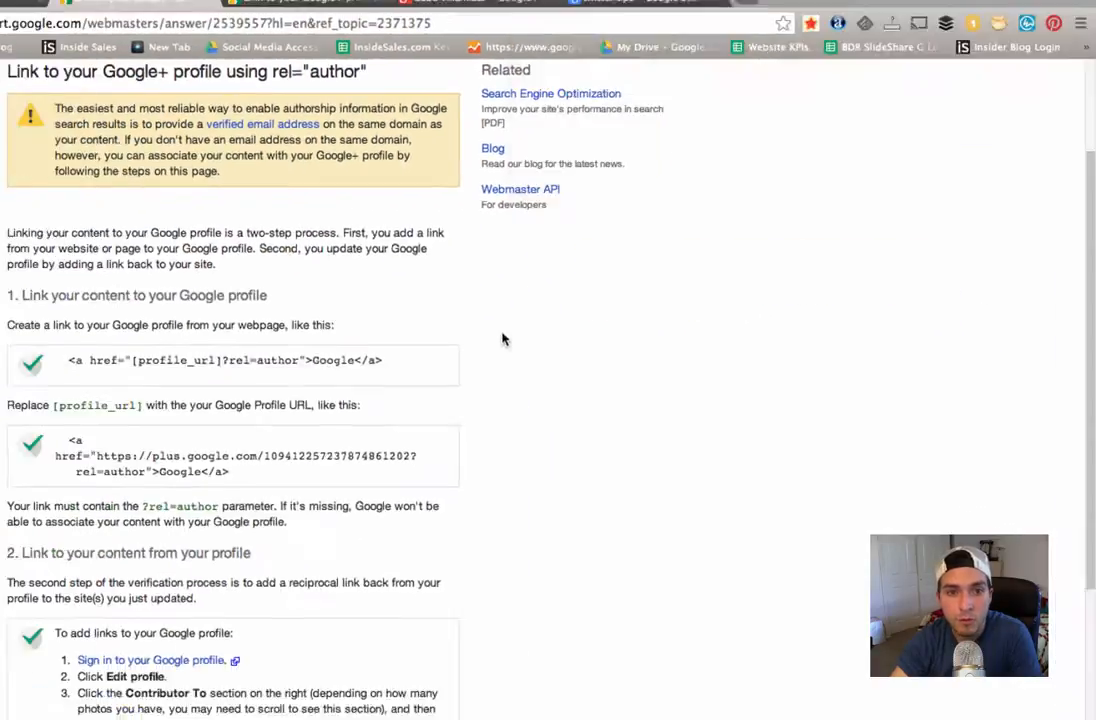
Step: Switch back to Gabe Villamizar's Google+ profile About page
left_click(555, 17)
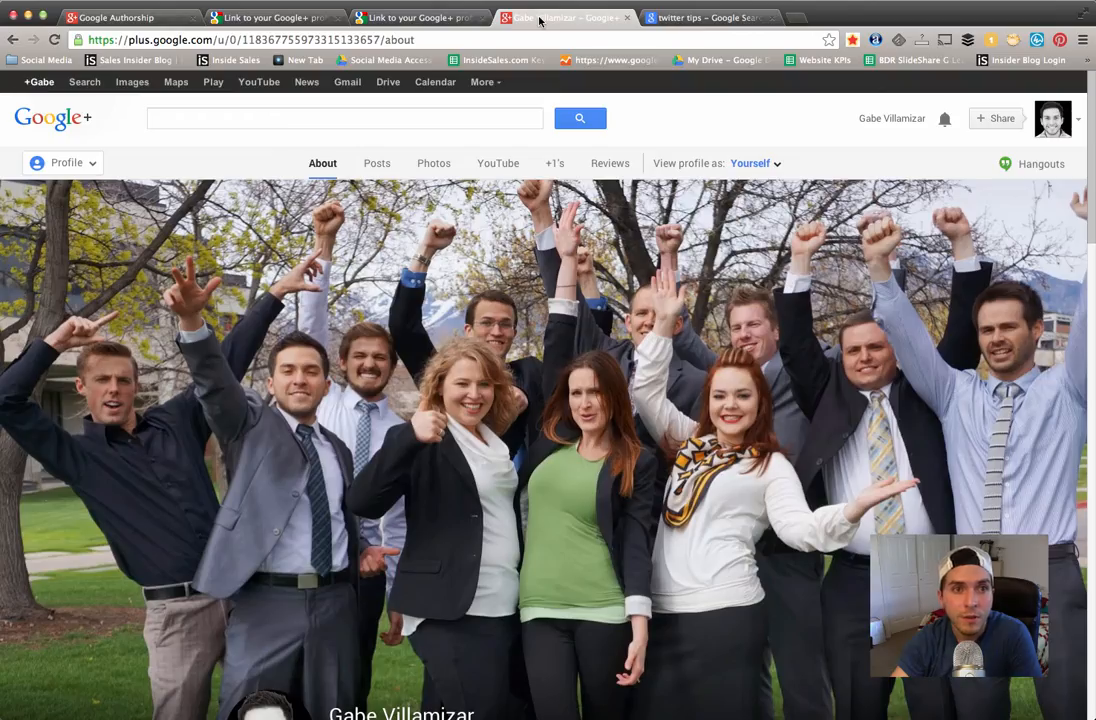
mouse_move(575, 11)
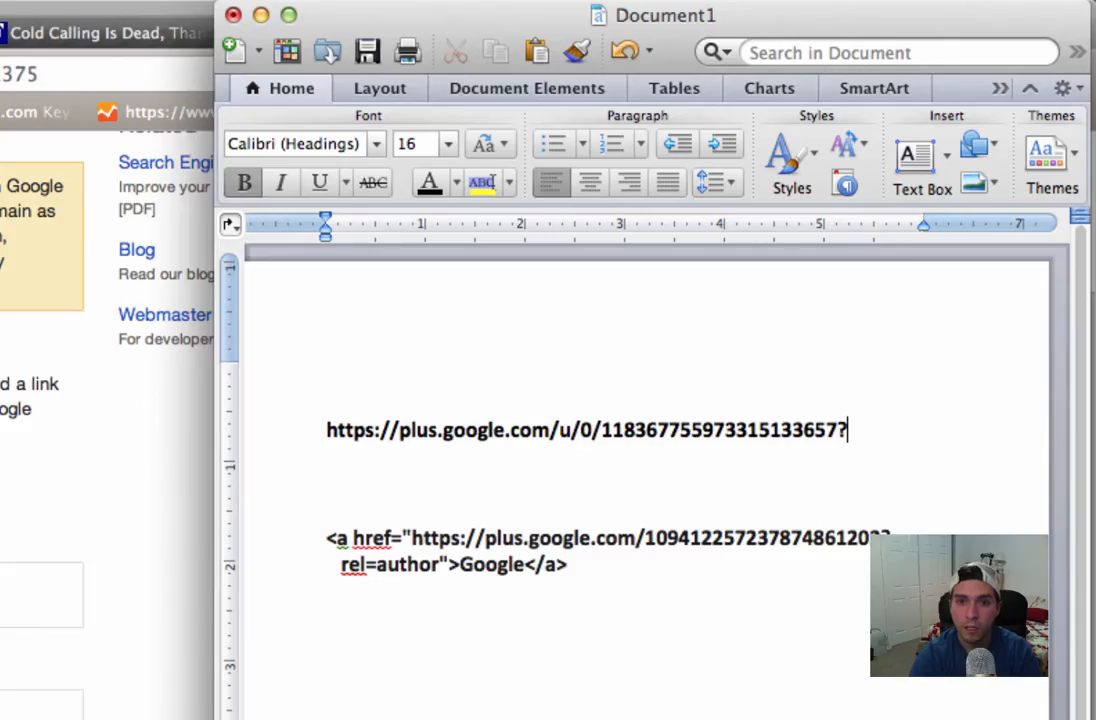
Step: Append ?rel=author to the Google+ profile URL in Word, making it a link
type("rel-")
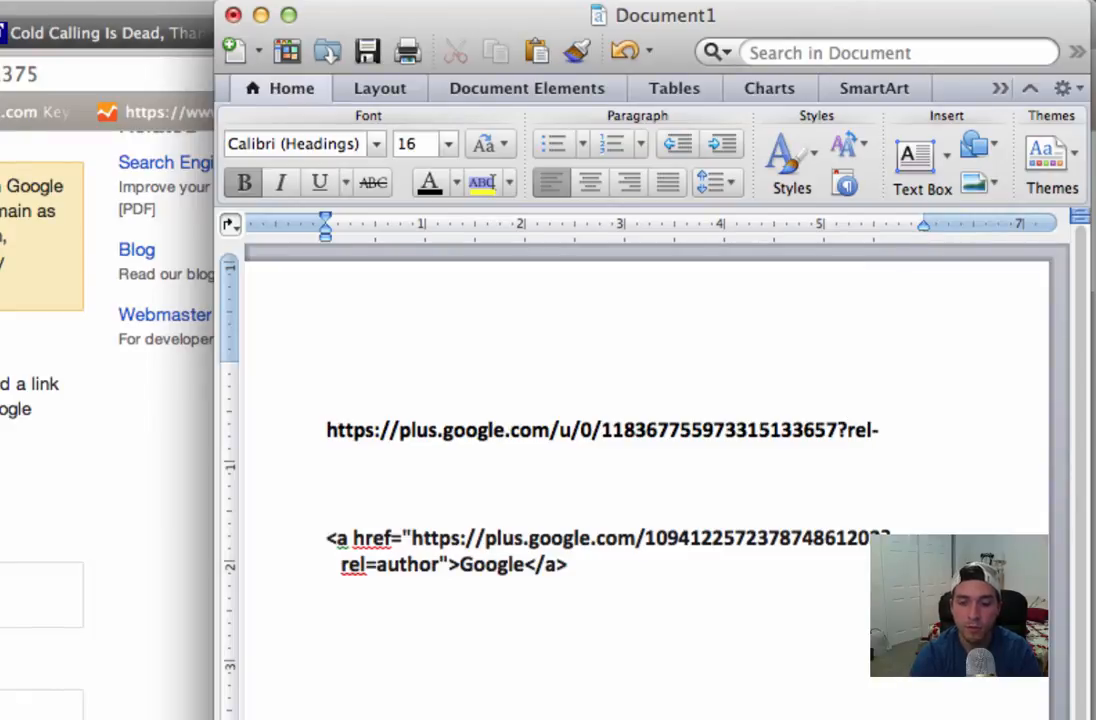
type("=author")
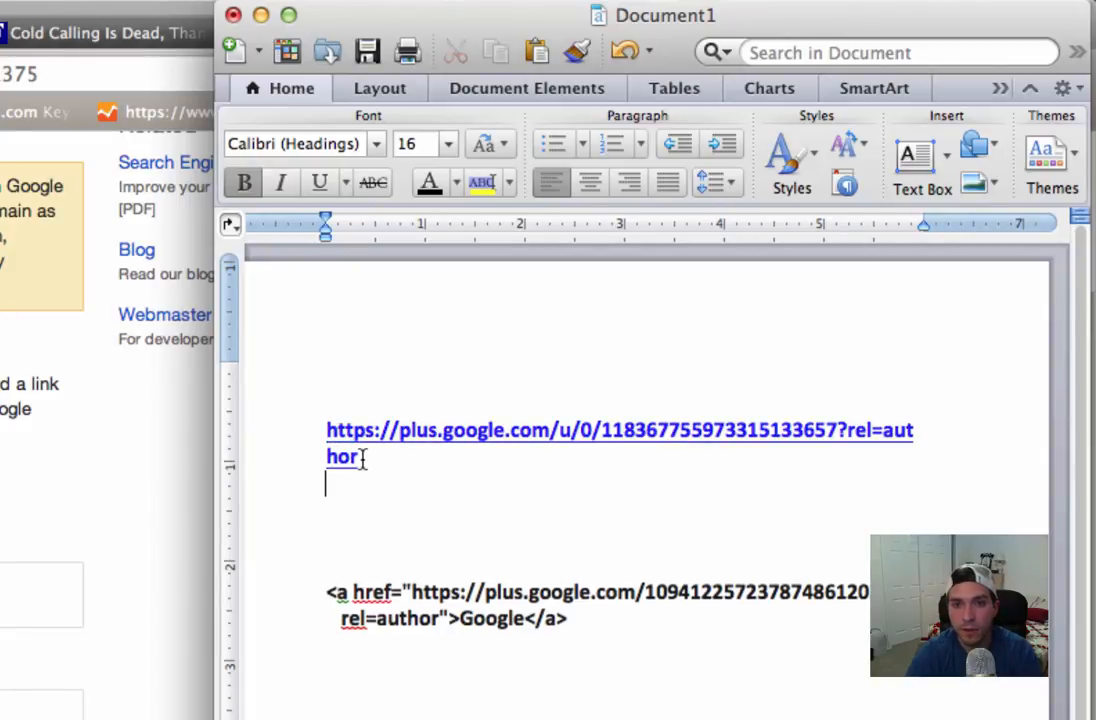
left_click_drag(326, 430, 360, 456)
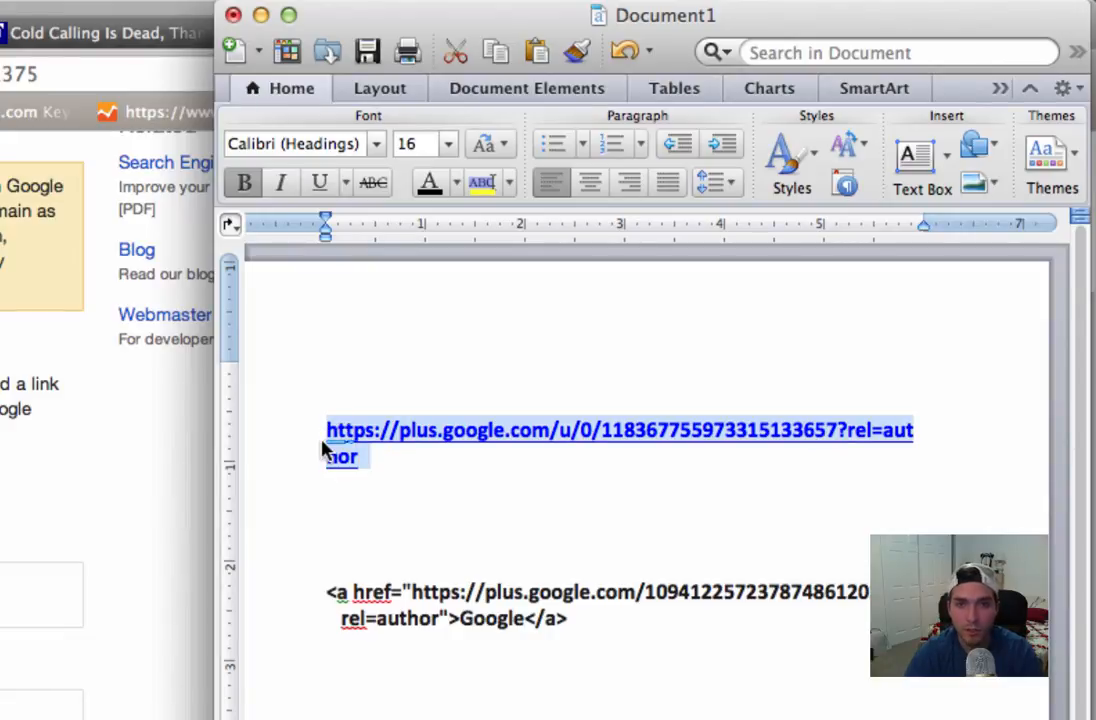
left_click(426, 487)
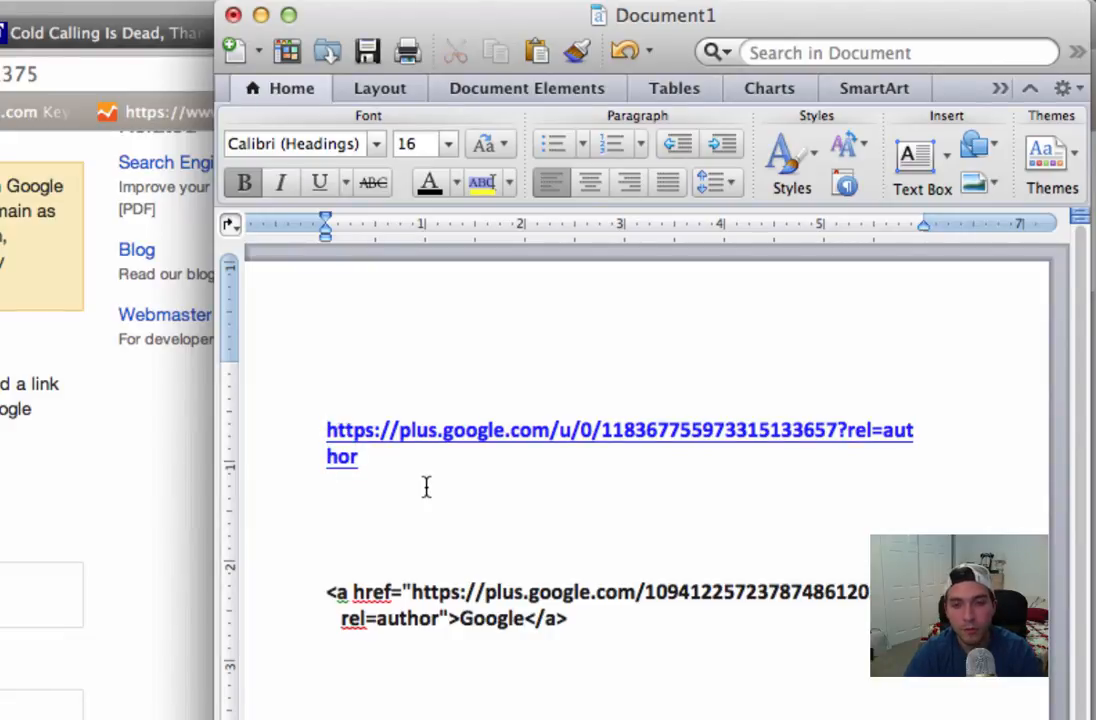
left_click(328, 484)
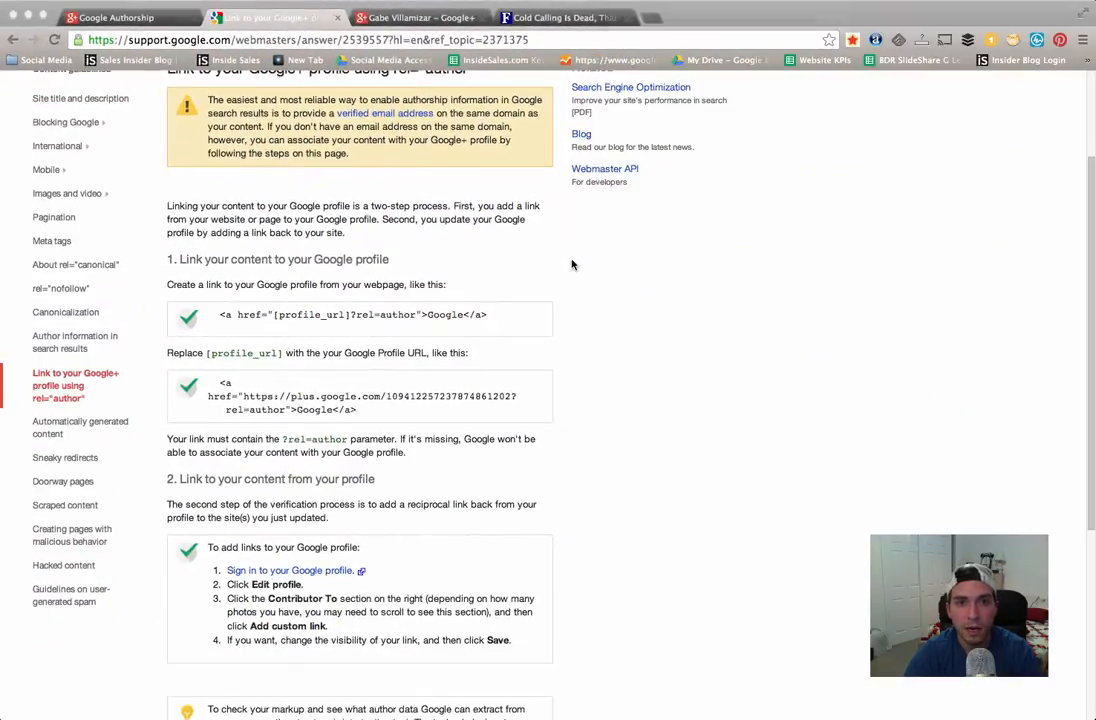
Step: Scroll the Forbes 'Cold Calling Is Dead, Thanks To LinkedIn' article to its Google+ byline
left_click(560, 15)
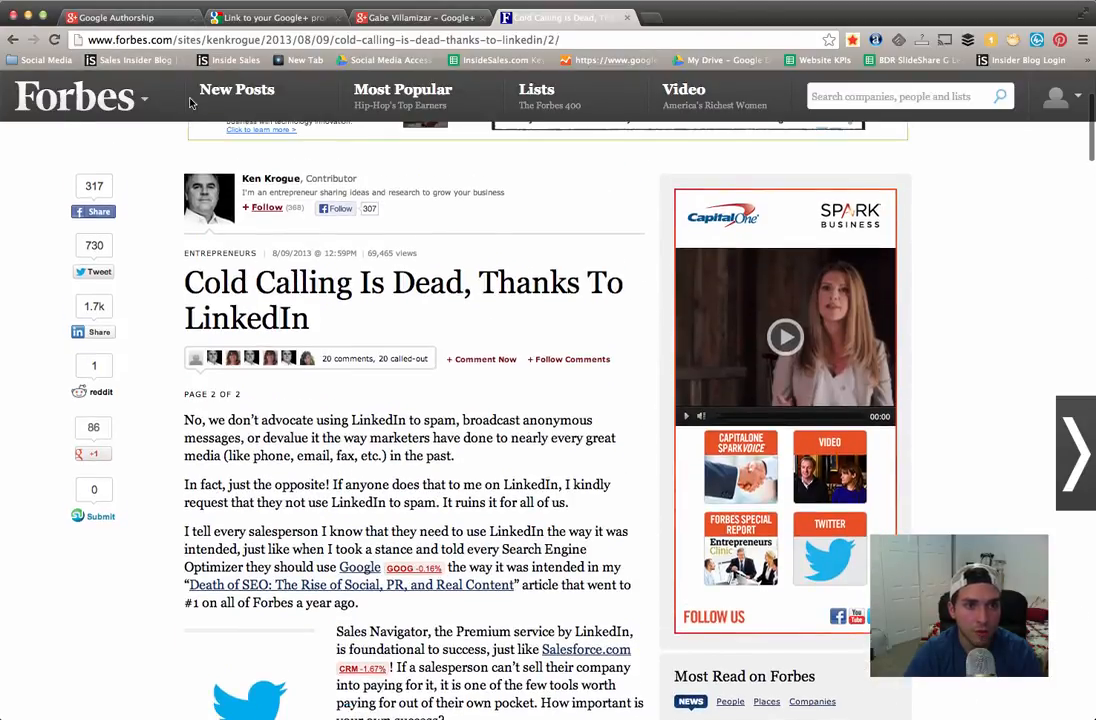
scroll("down", 3)
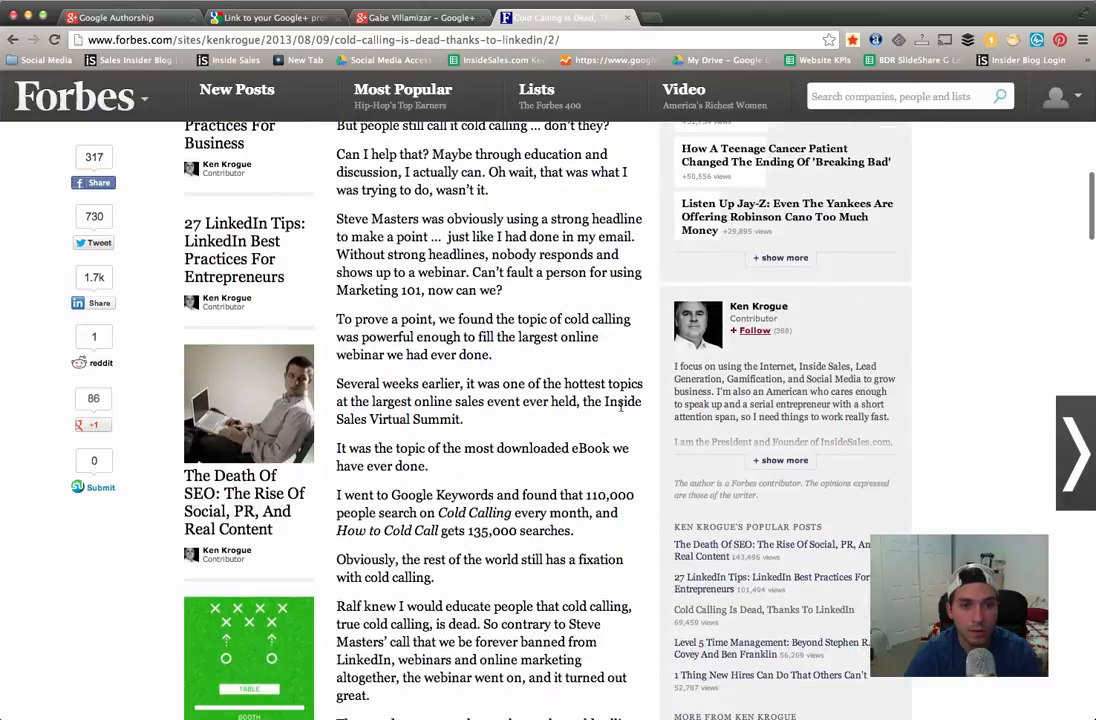
scroll("down", 3)
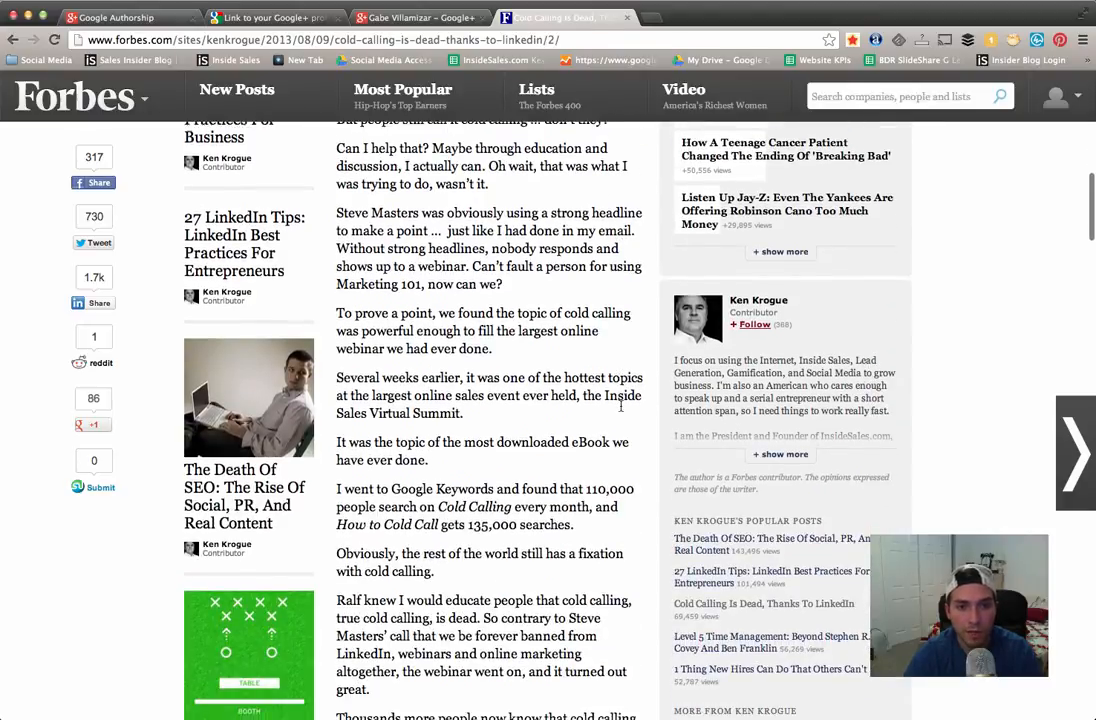
scroll("down", 3)
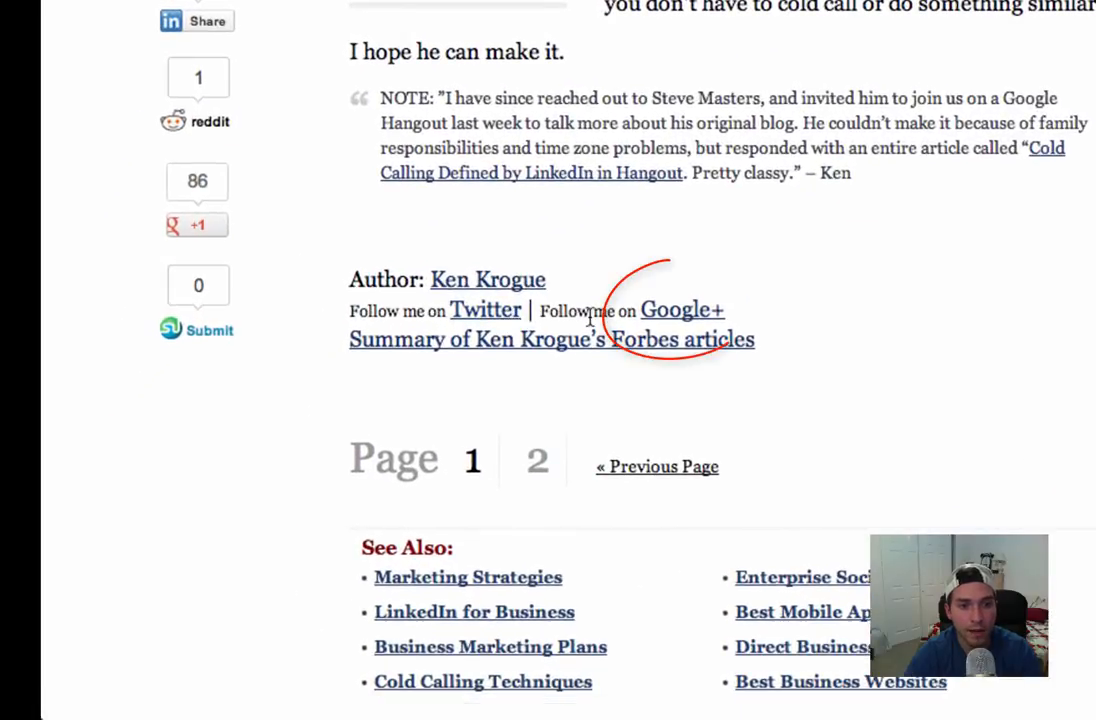
mouse_move(689, 318)
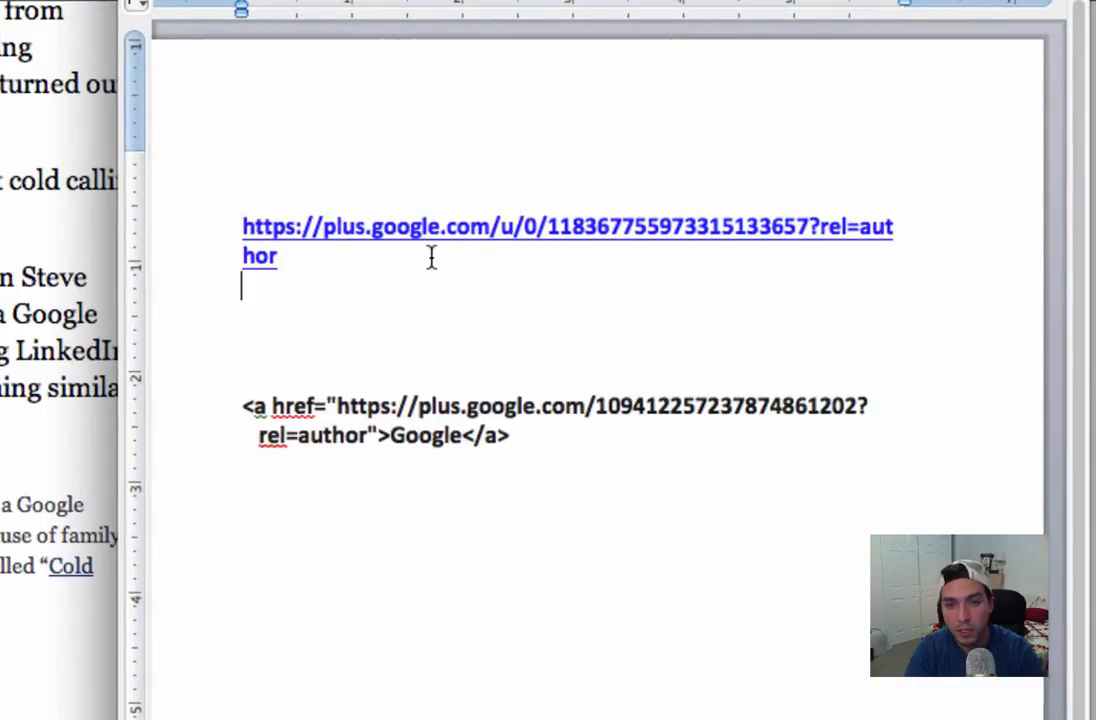
mouse_move(832, 248)
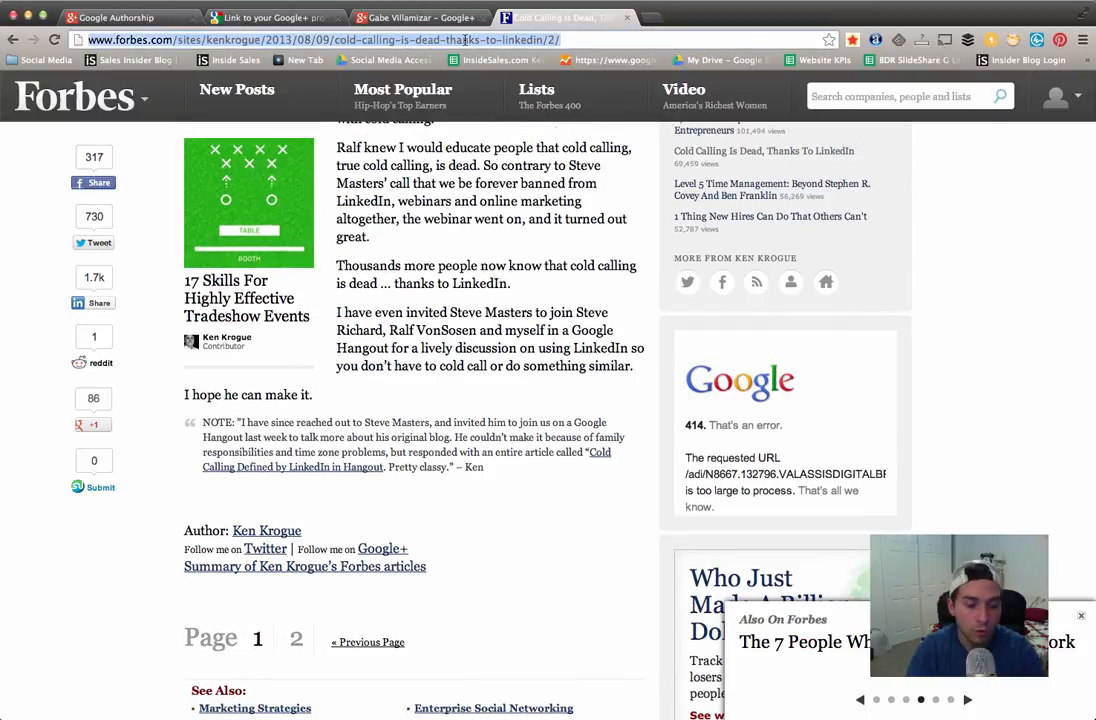
Step: Google 'cold calling is dead thanks to linkedin' and check Ken Krogue's author photo result
type("google.com")
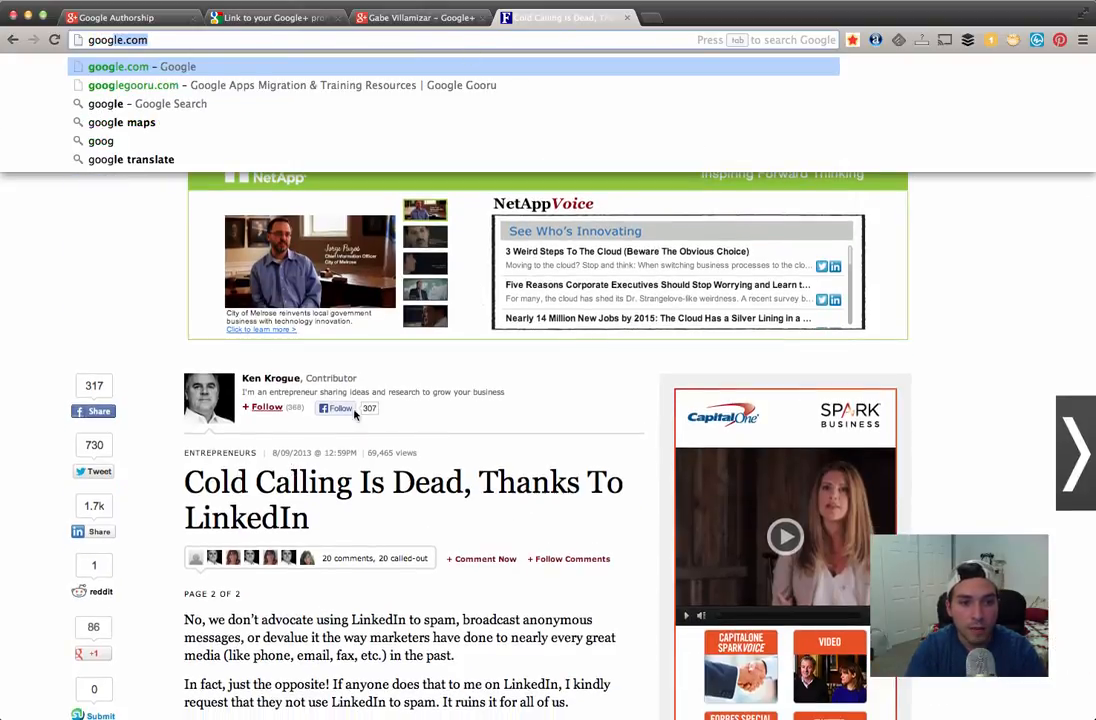
type("cold calling is dead thanks to linkedin")
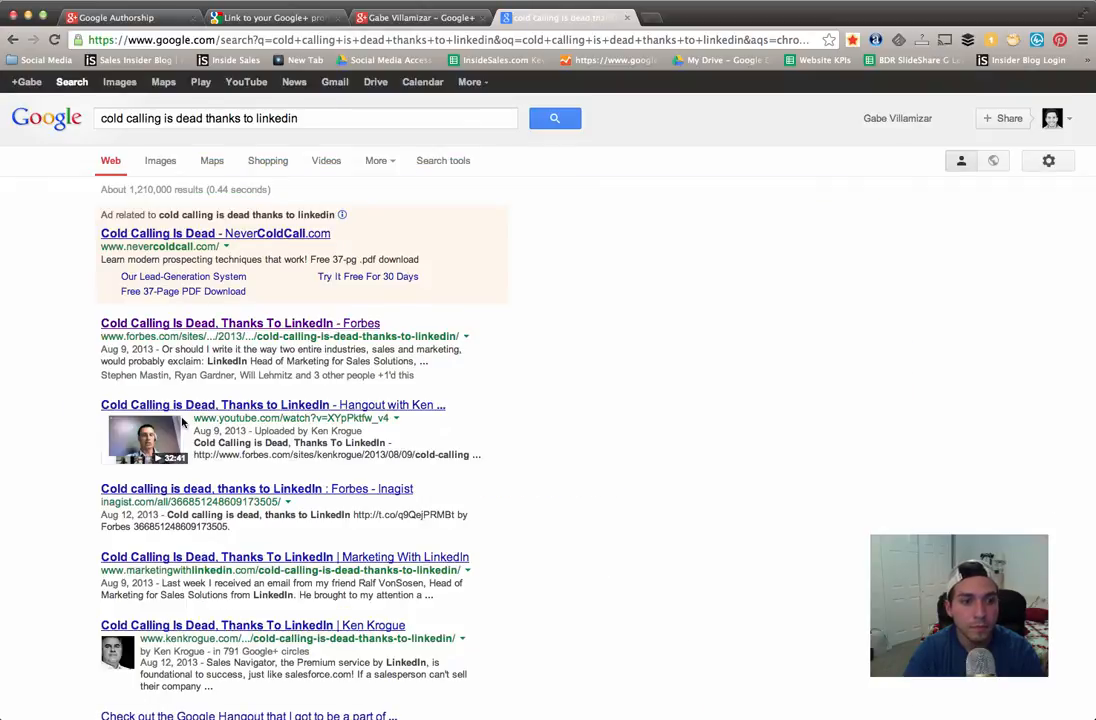
scroll("down", 3)
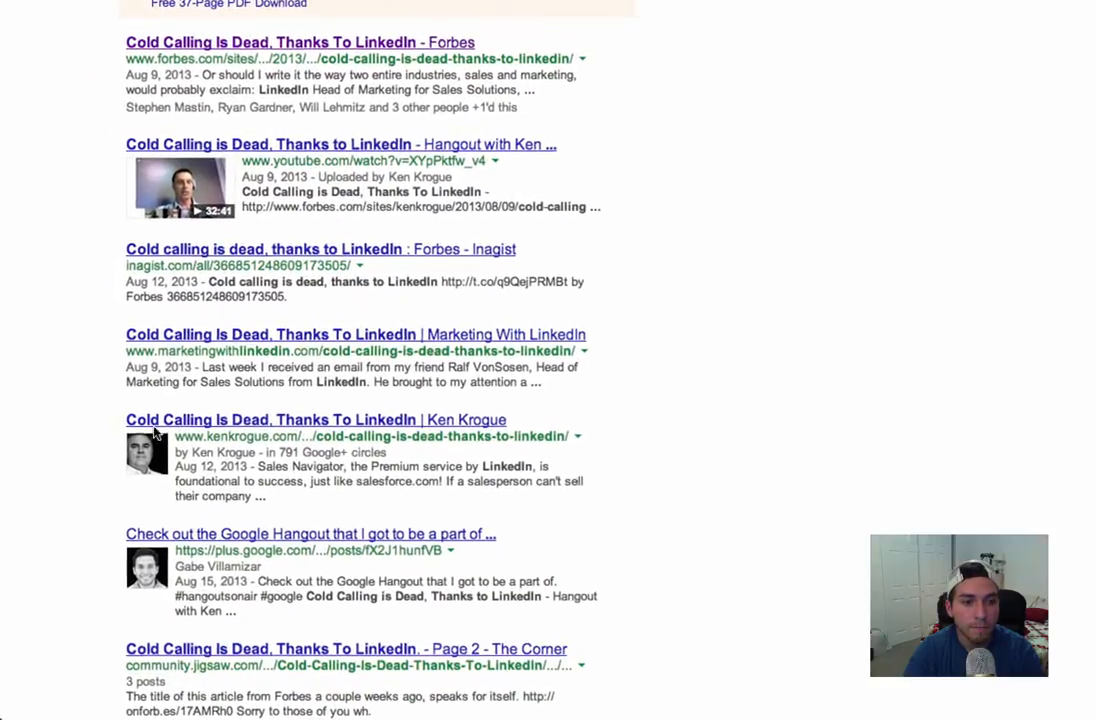
left_click(314, 419)
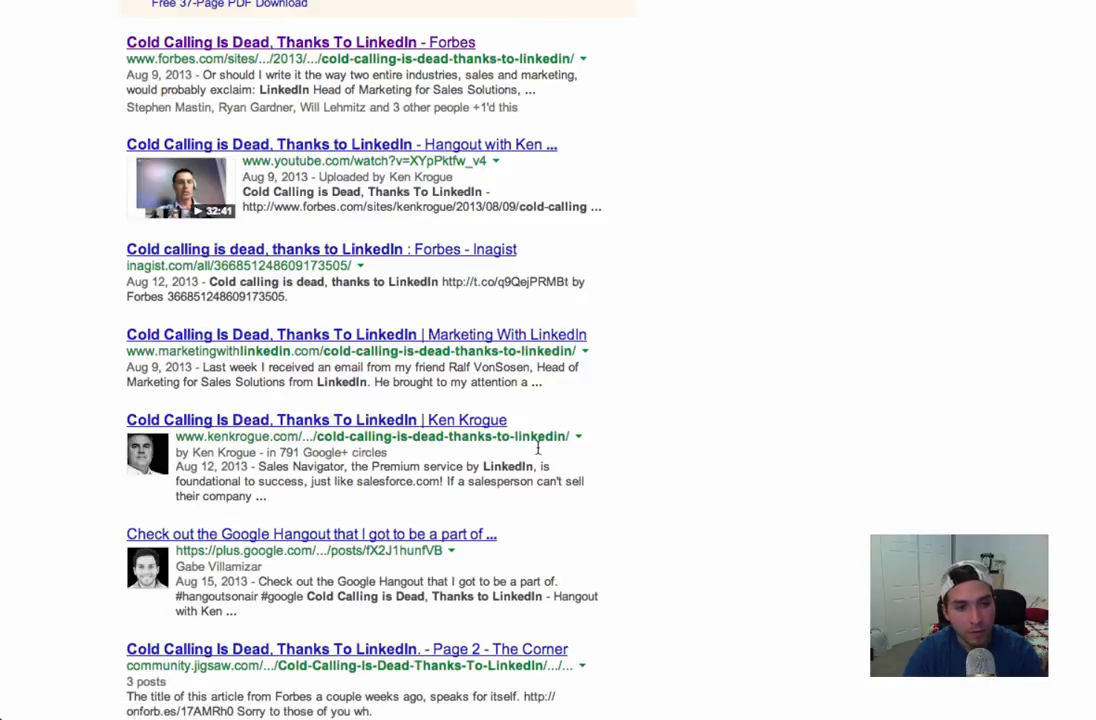
mouse_move(170, 478)
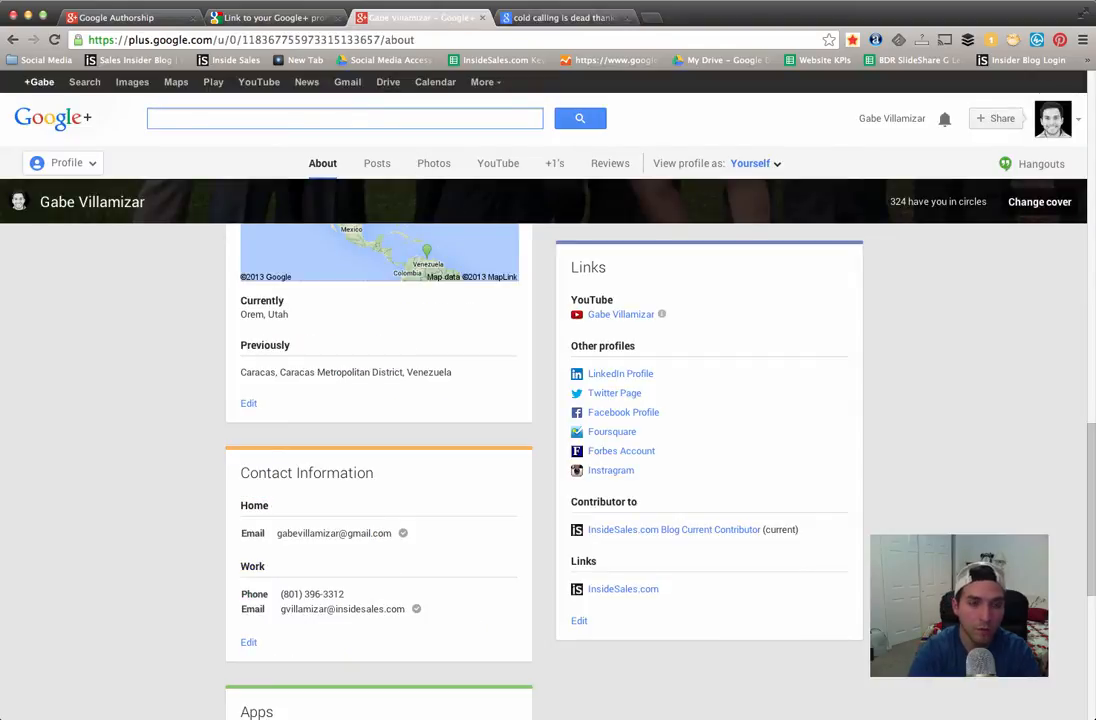
Step: Find Ken Krogue on Google+ and view his About page's Forbes contributor links
type("ken")
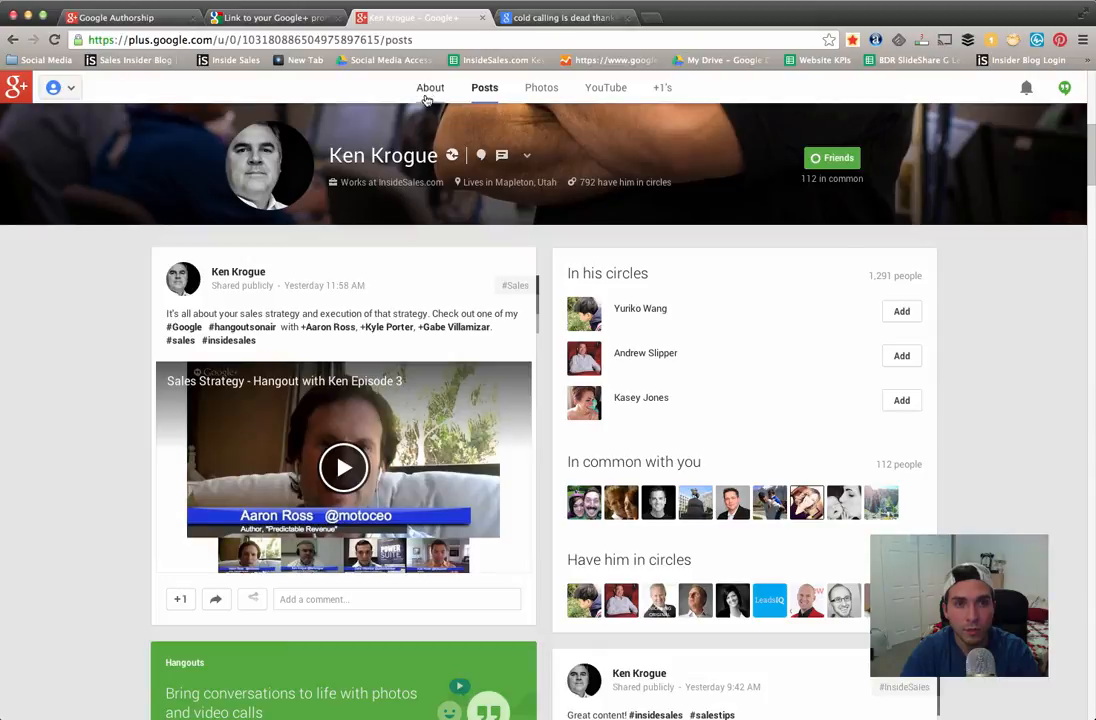
left_click(429, 87)
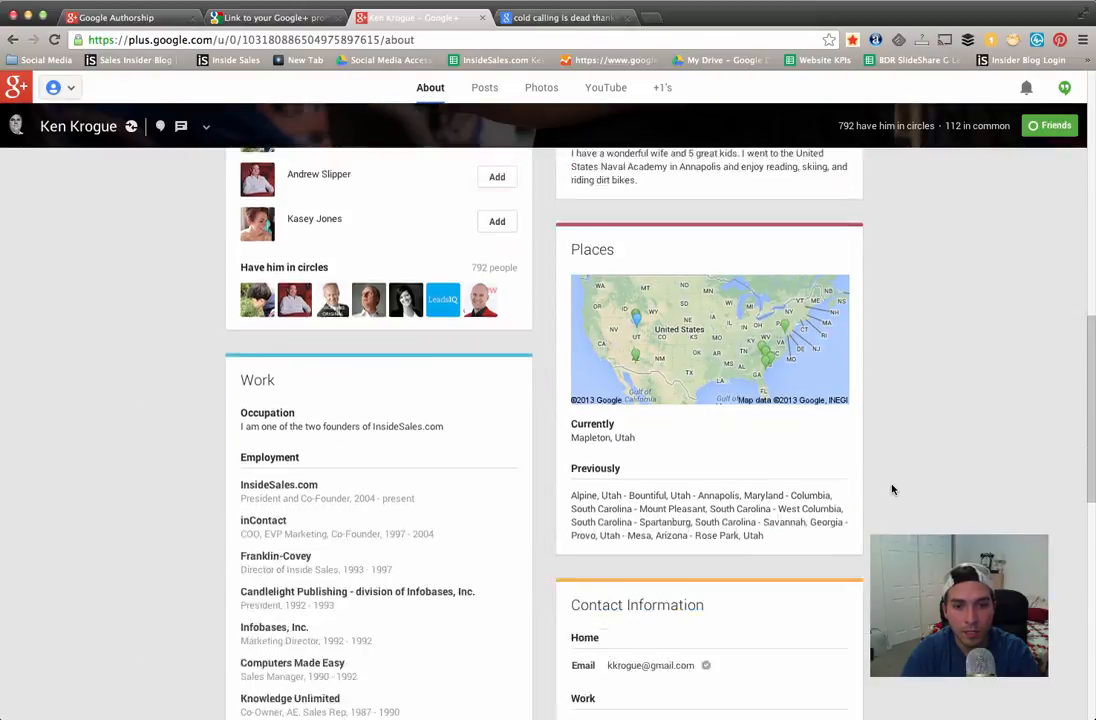
scroll("down", 3)
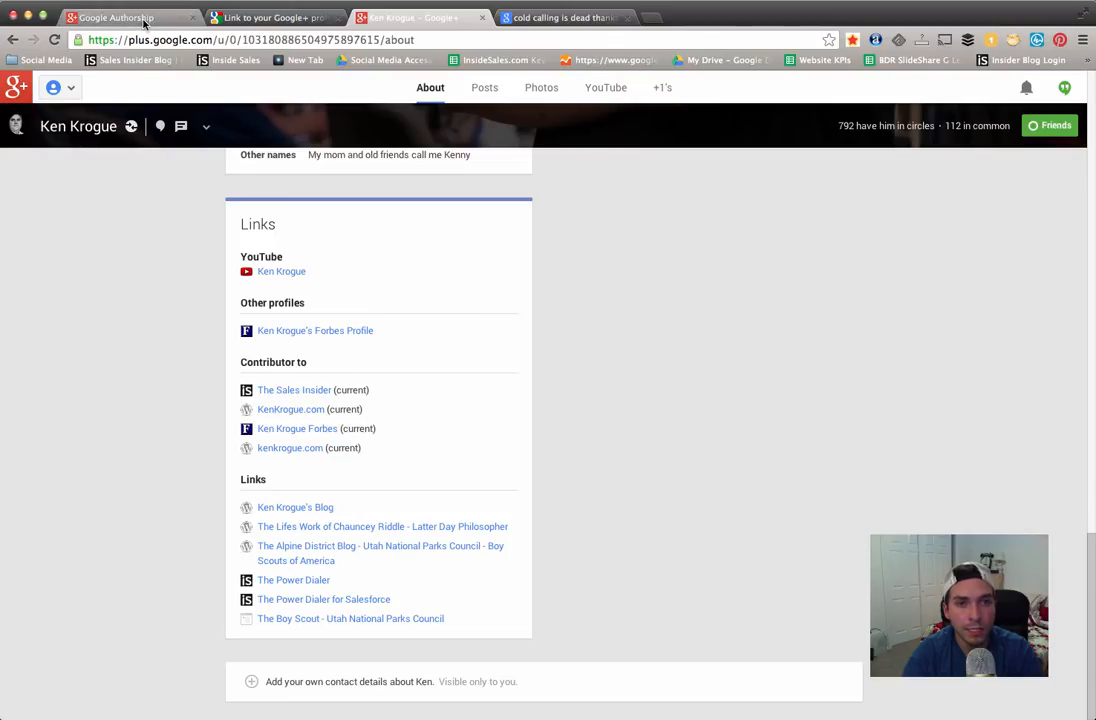
left_click(120, 17)
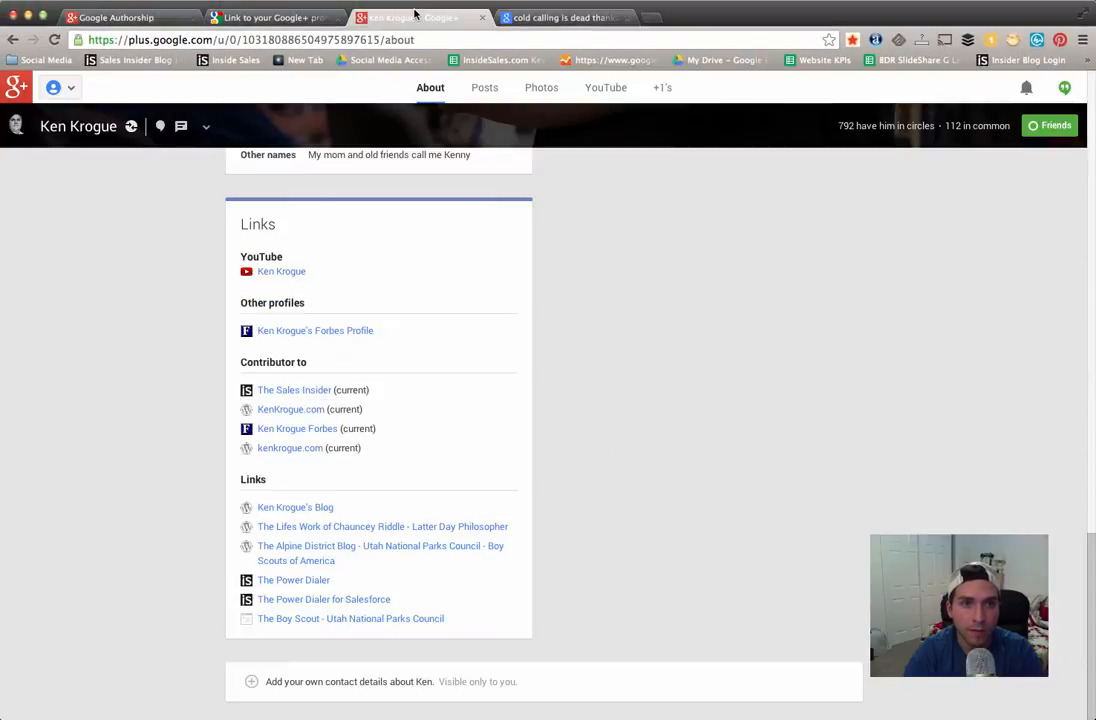
mouse_move(157, 408)
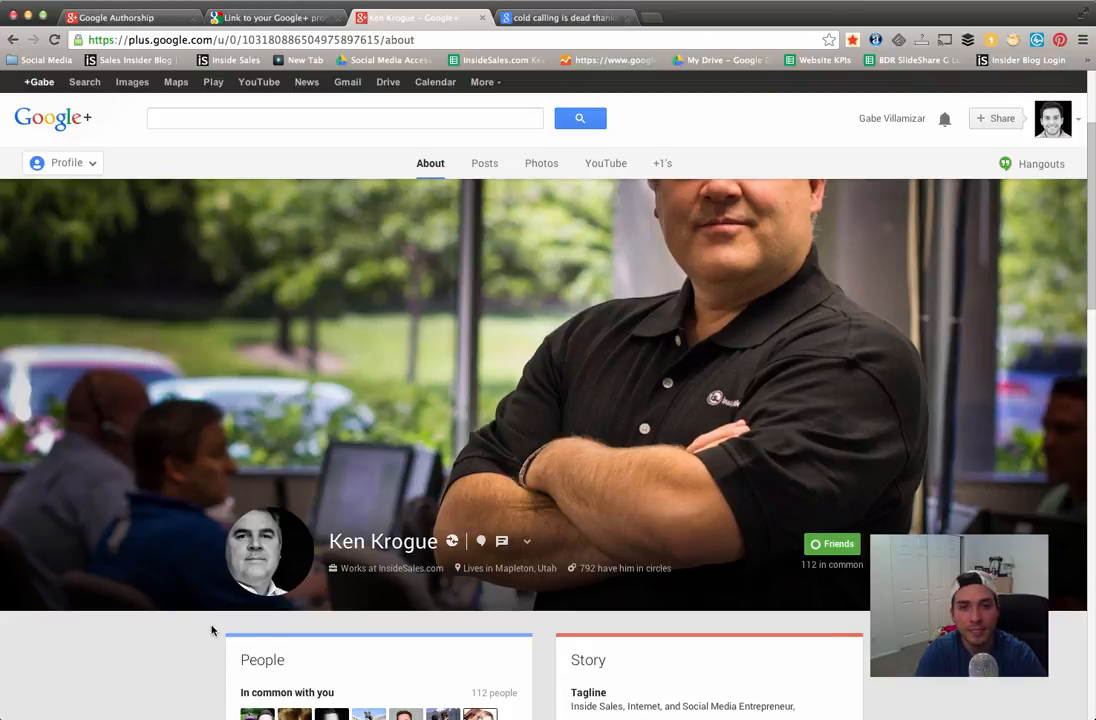
Step: Return to the Google Authorship tab showing the profile-to-content linking steps
left_click(120, 17)
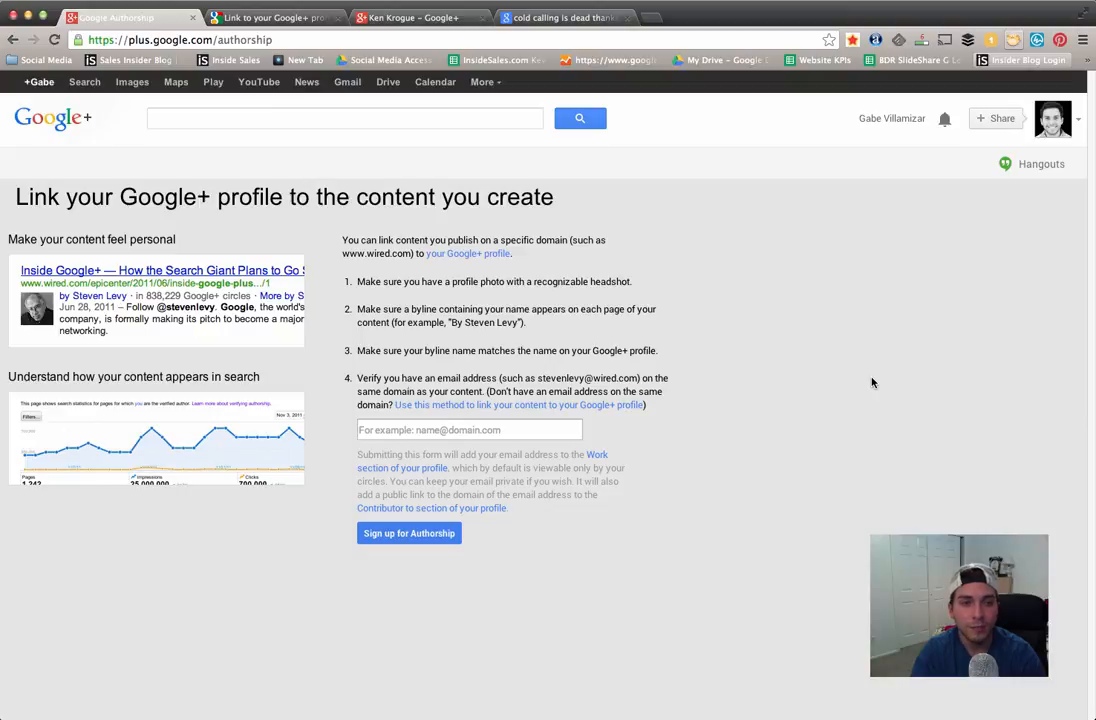
mouse_move(836, 376)
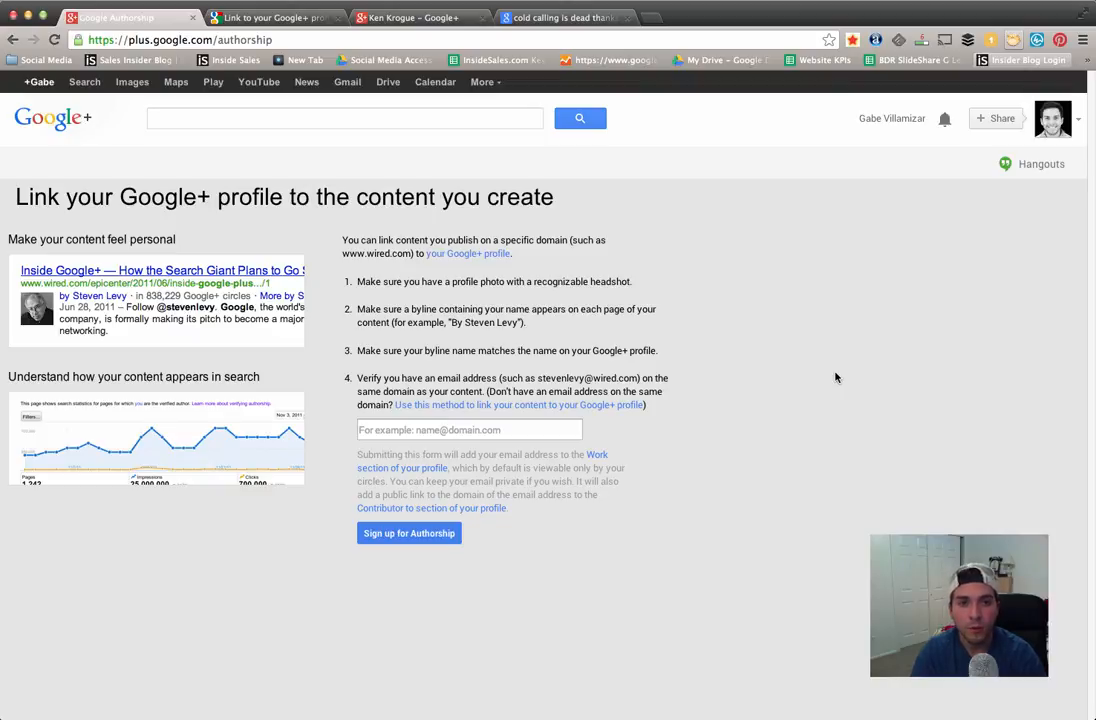
mouse_move(836, 340)
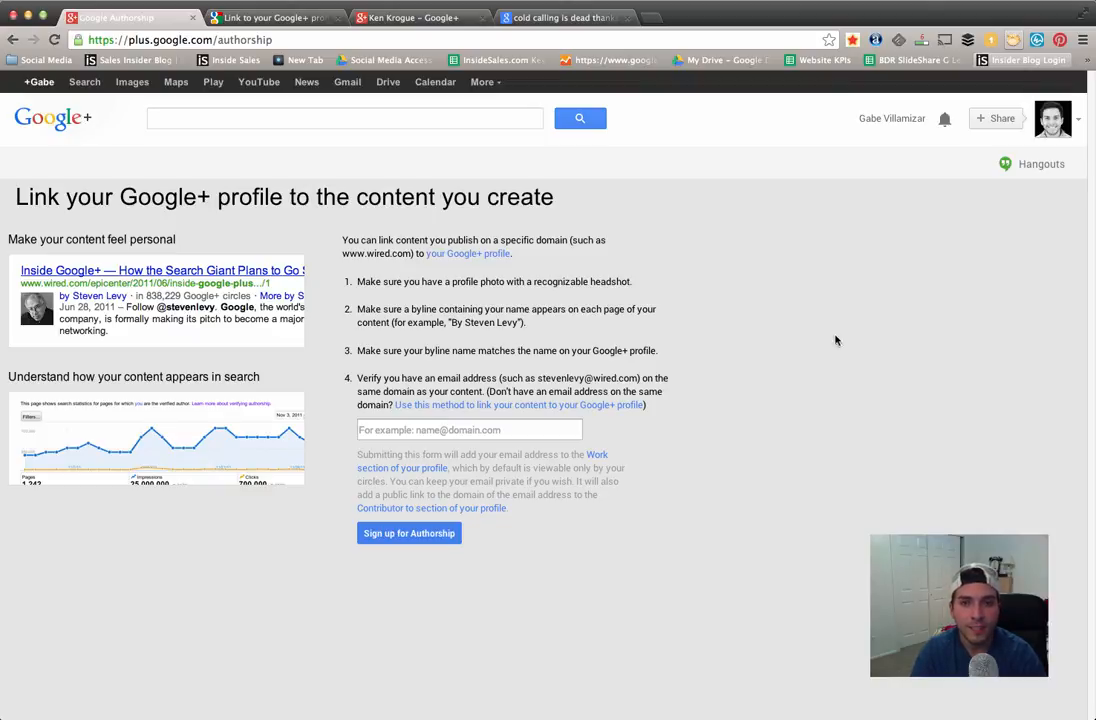